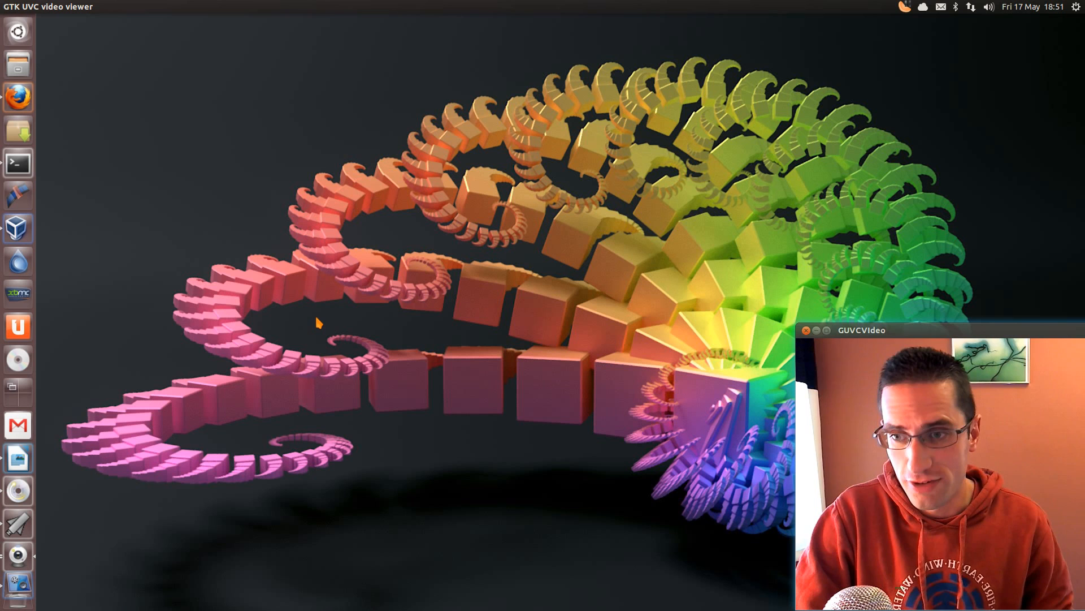
{"action": "mouse_move", "coordinate": [72, 130]}
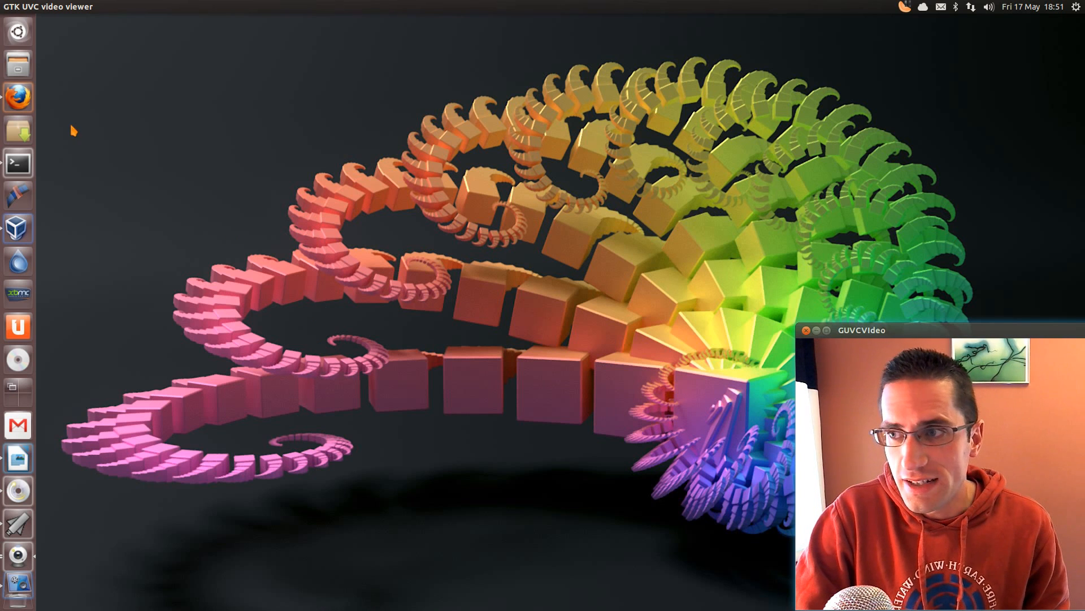
Step: Show Brasero's recent ISO projects, then cancel UNetbootin without creating a startup disk
{"action": "left_click", "coordinate": [17, 97]}
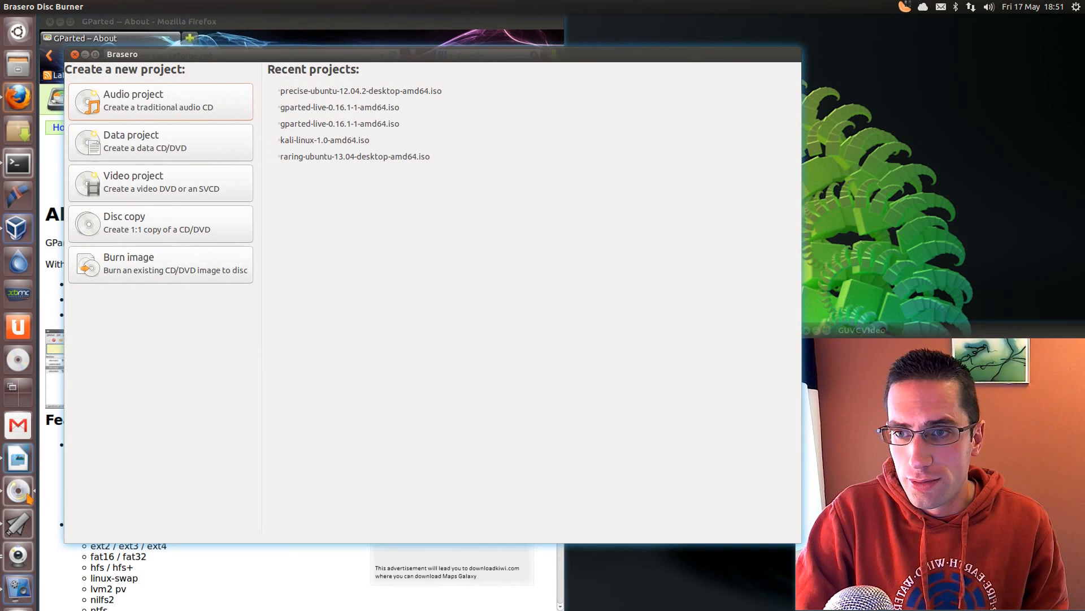
{"action": "mouse_move", "coordinate": [374, 281]}
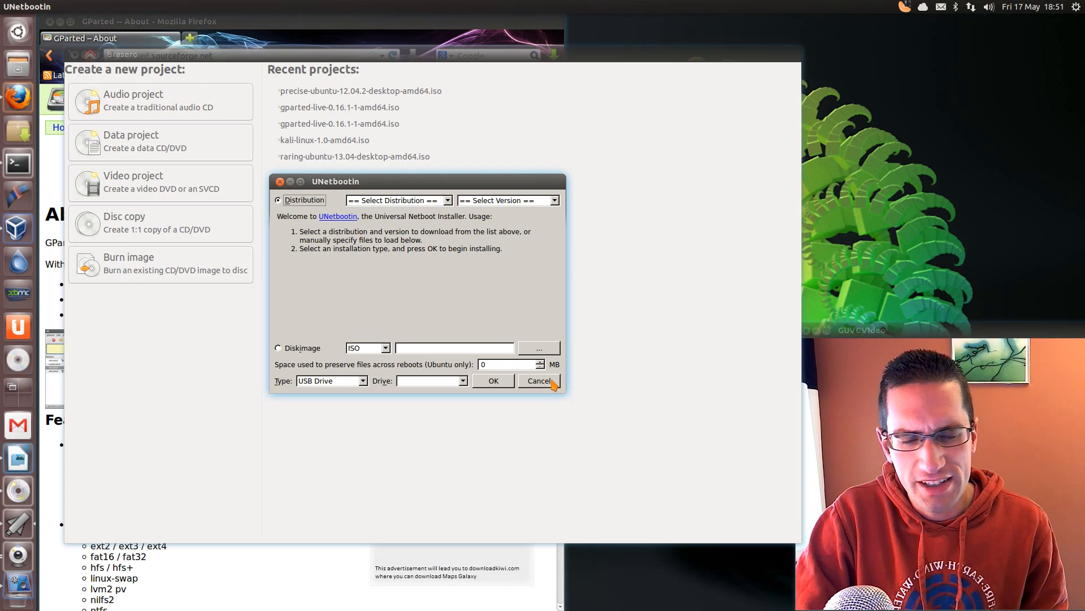
{"action": "left_click", "coordinate": [539, 380]}
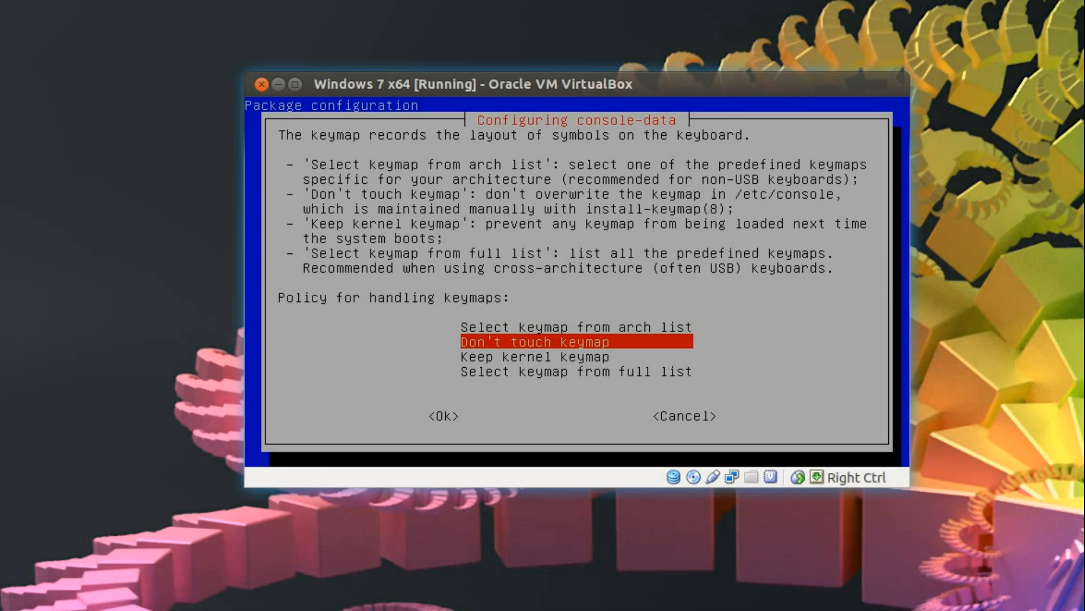
{"action": "mouse_move", "coordinate": [931, 342]}
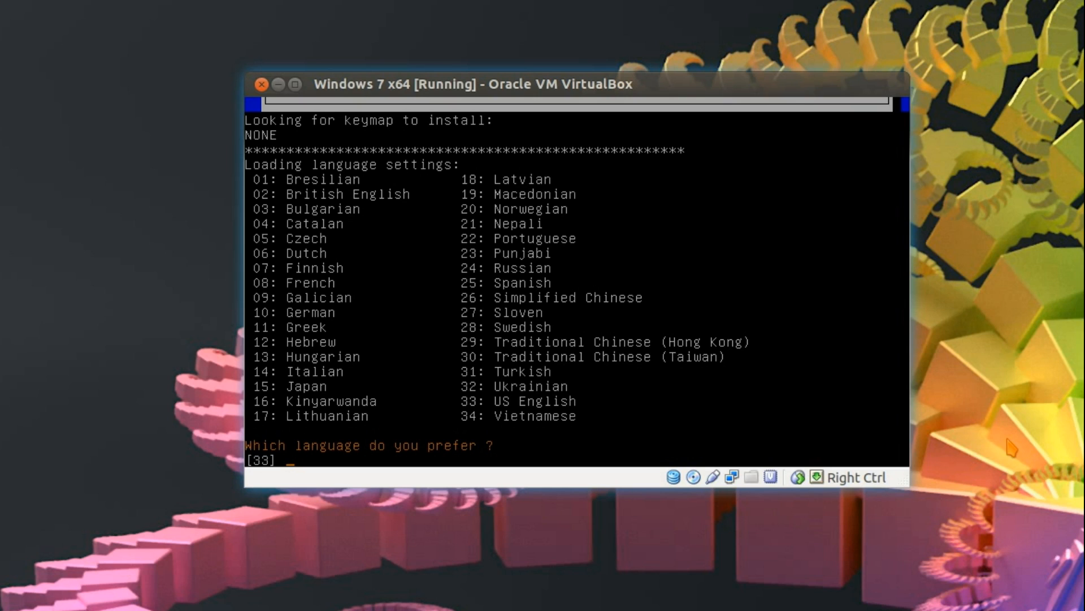
Step: Keep the keymap, choose 02 British English, and continue into X to start GParted
{"action": "type", "text": "02"}
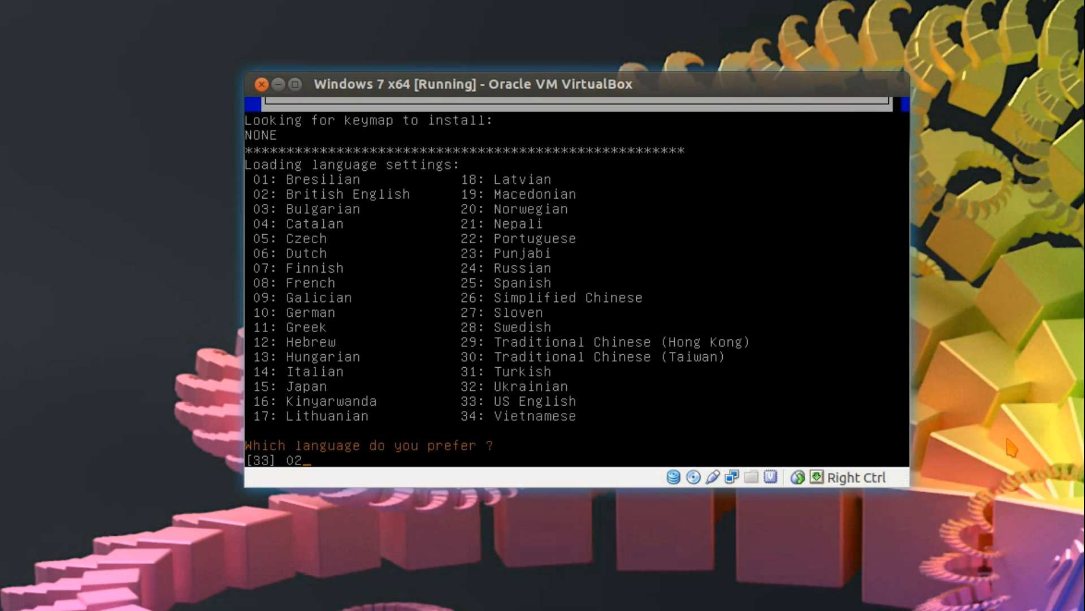
{"action": "key", "text": "Return"}
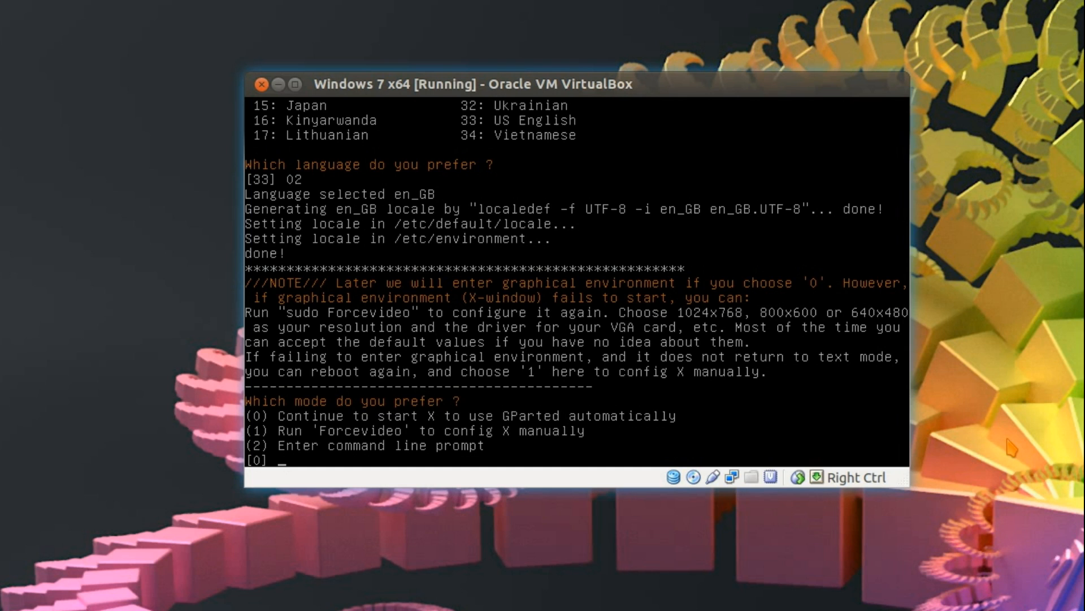
{"action": "key", "text": "Return"}
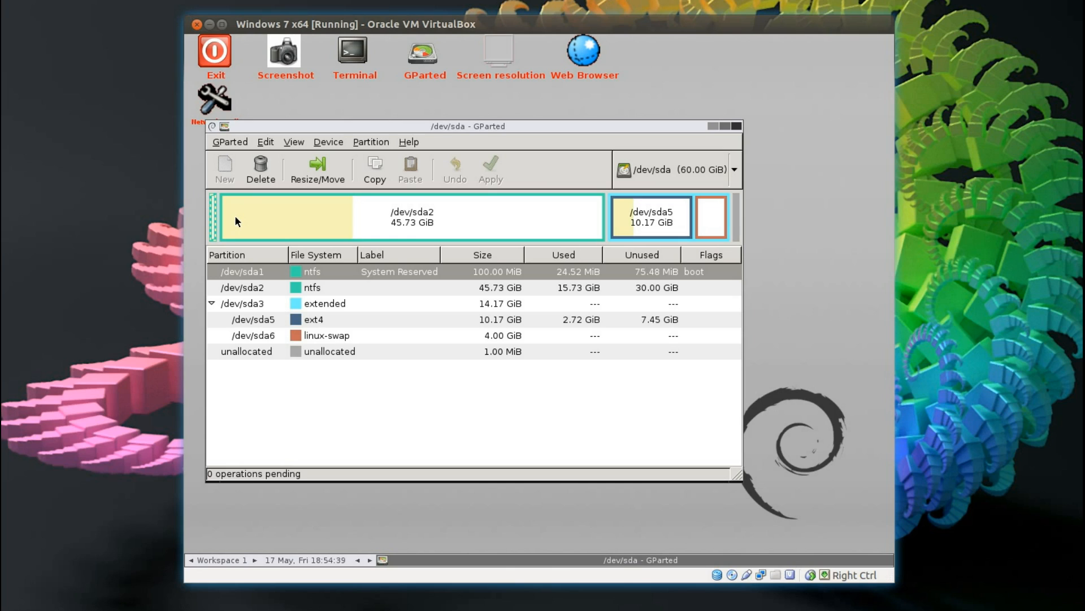
{"action": "mouse_move", "coordinate": [236, 221]}
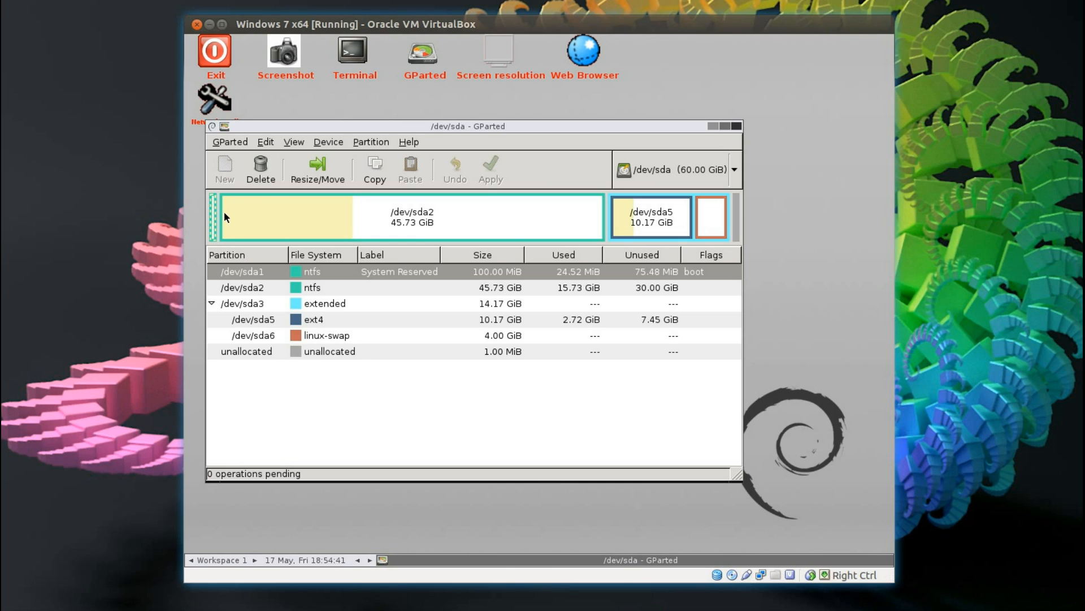
{"action": "mouse_move", "coordinate": [214, 217]}
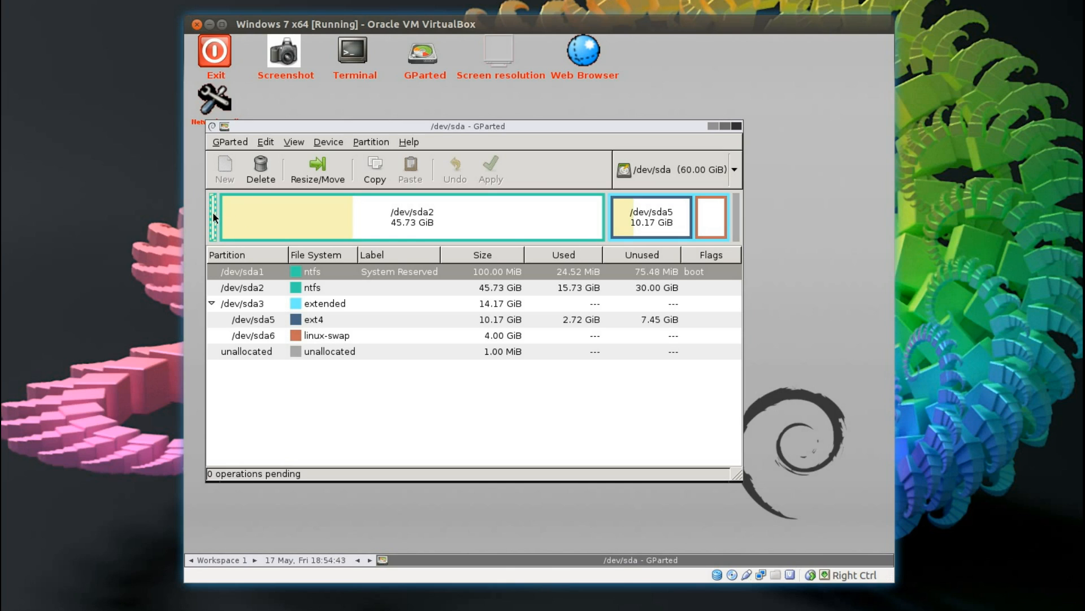
Step: Queue deletion of NTFS partitions sda2 (45.73 GiB) and System Reserved sda1
{"action": "left_click", "coordinate": [409, 217]}
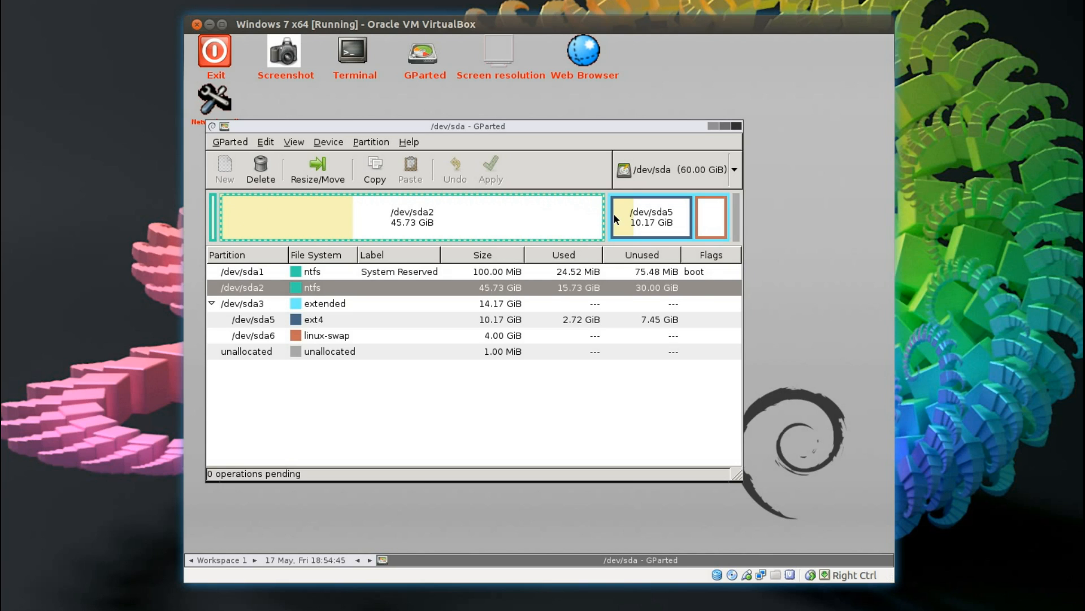
{"action": "left_click", "coordinate": [649, 217]}
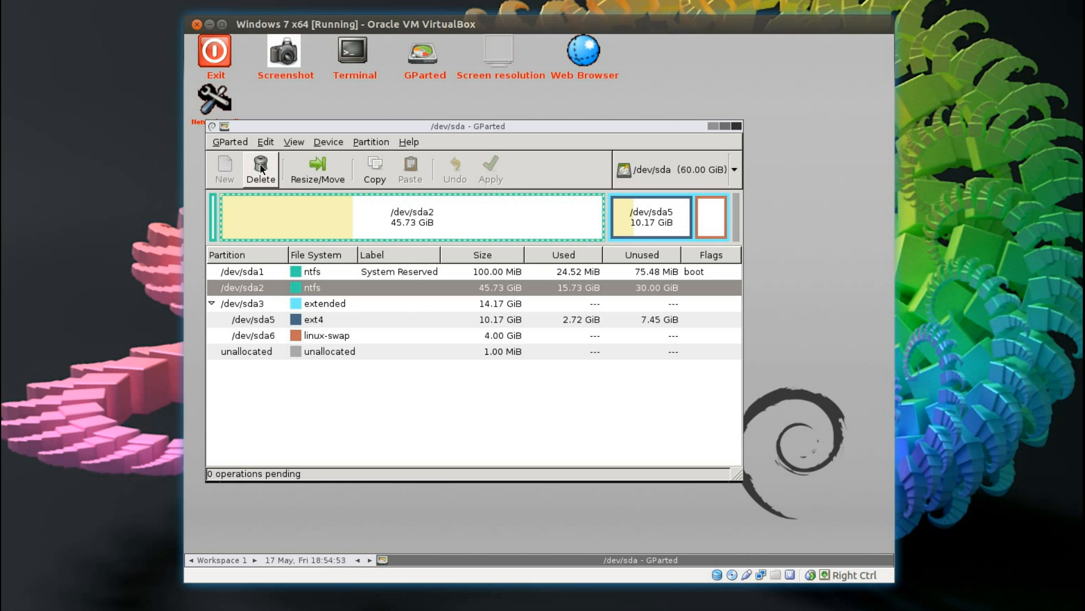
{"action": "mouse_move", "coordinate": [260, 164]}
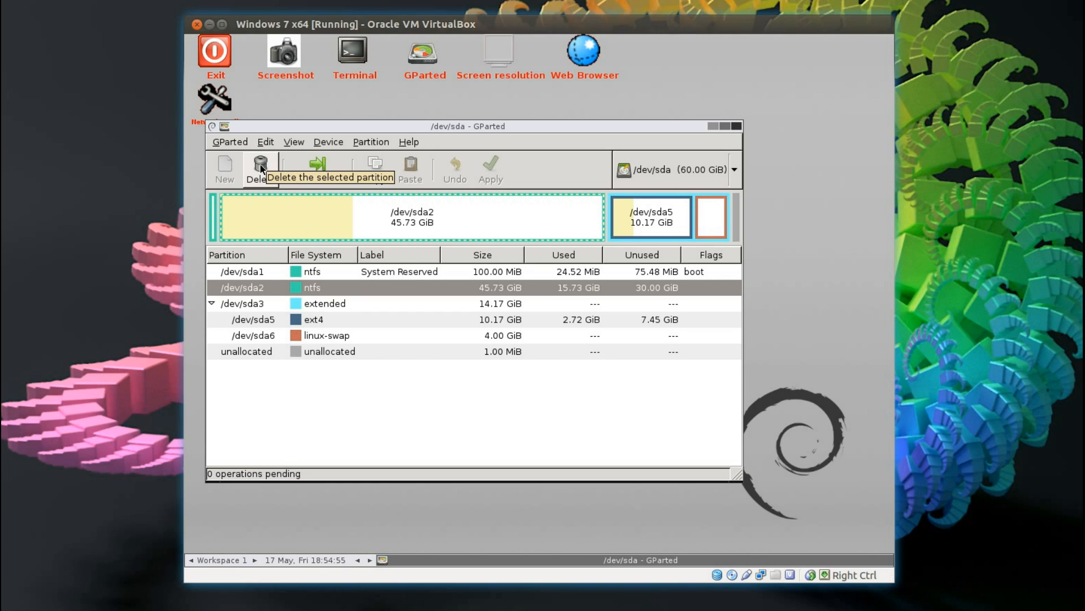
{"action": "left_click", "coordinate": [260, 169]}
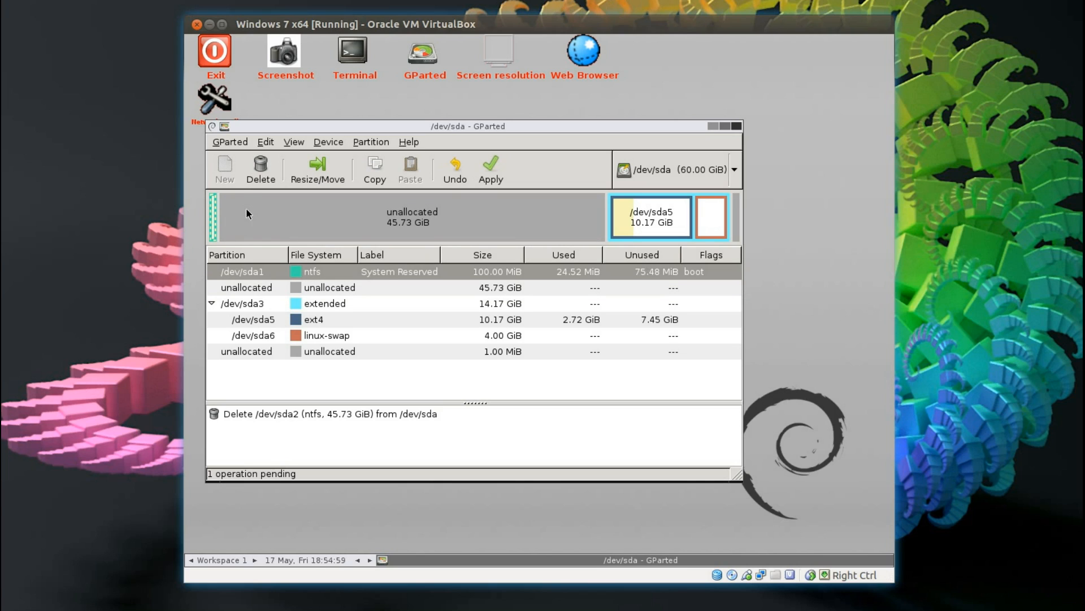
{"action": "mouse_move", "coordinate": [260, 168]}
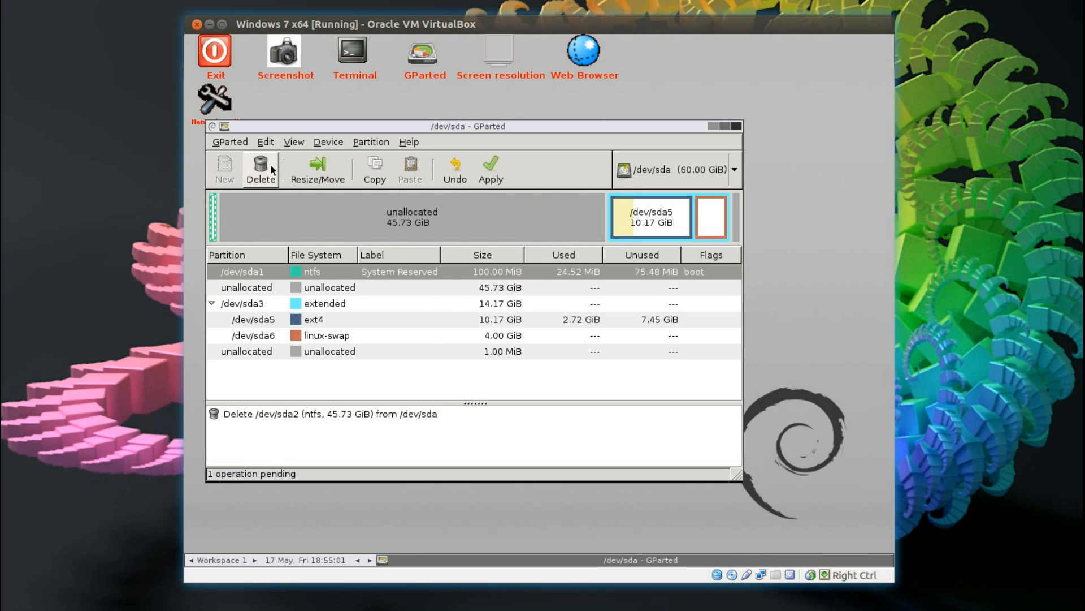
{"action": "left_click", "coordinate": [260, 169]}
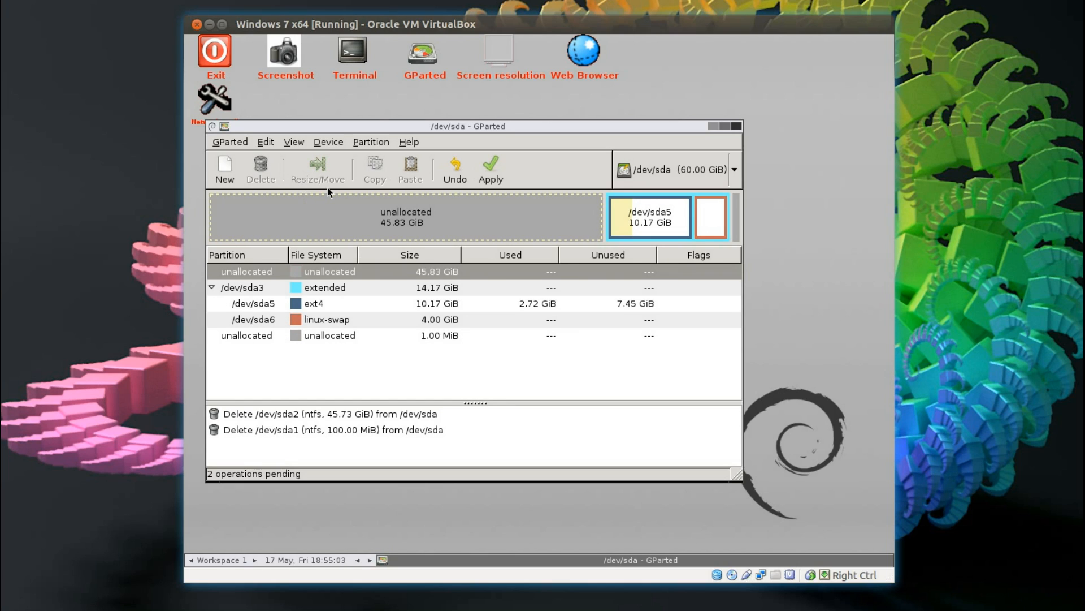
{"action": "mouse_move", "coordinate": [697, 119]}
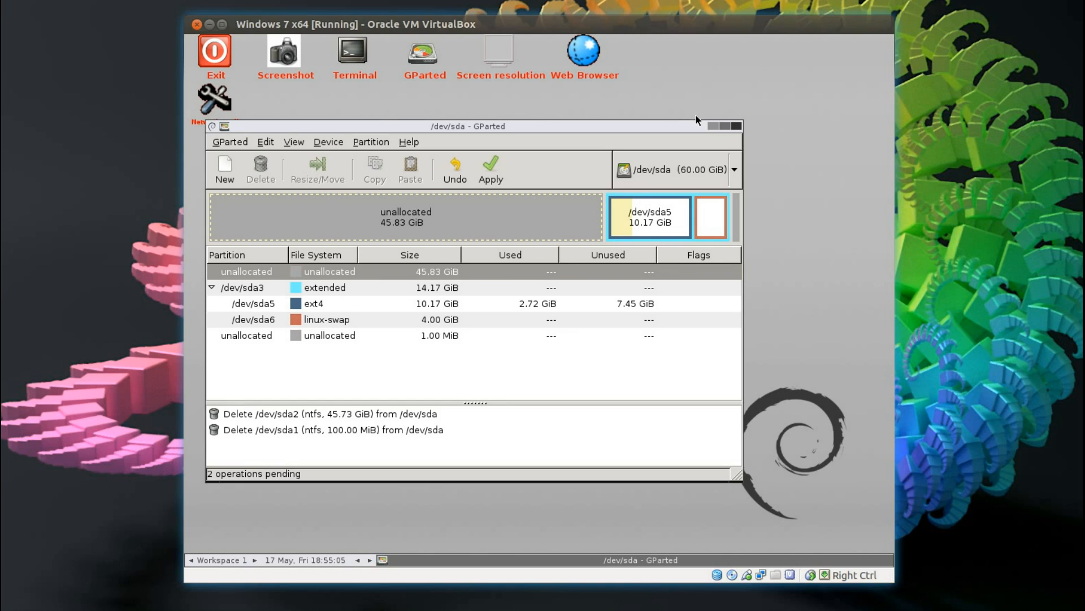
{"action": "mouse_move", "coordinate": [301, 91]}
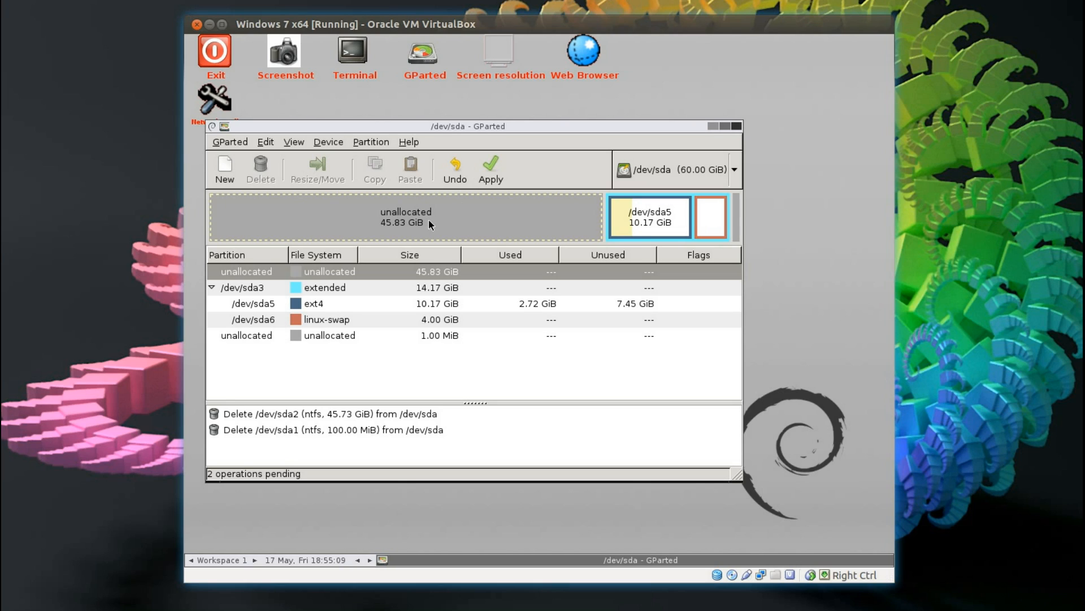
{"action": "mouse_move", "coordinate": [612, 240]}
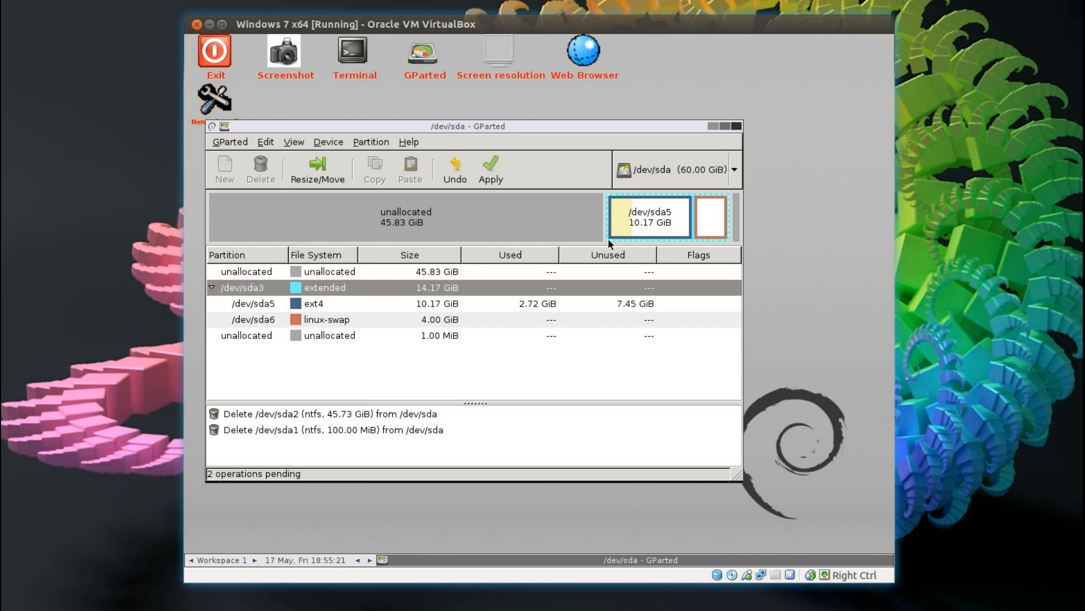
Step: Grow extended sda3 to maximum size and resize ext4 sda5 to 57342 MiB (56 GiB)
{"action": "left_click", "coordinate": [316, 168]}
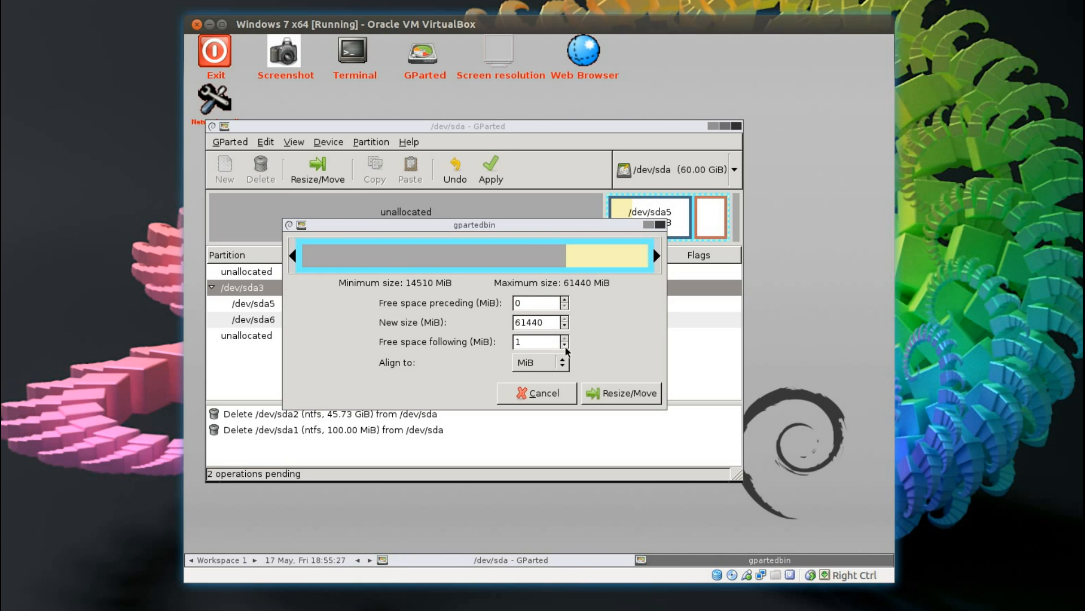
{"action": "left_click", "coordinate": [621, 392]}
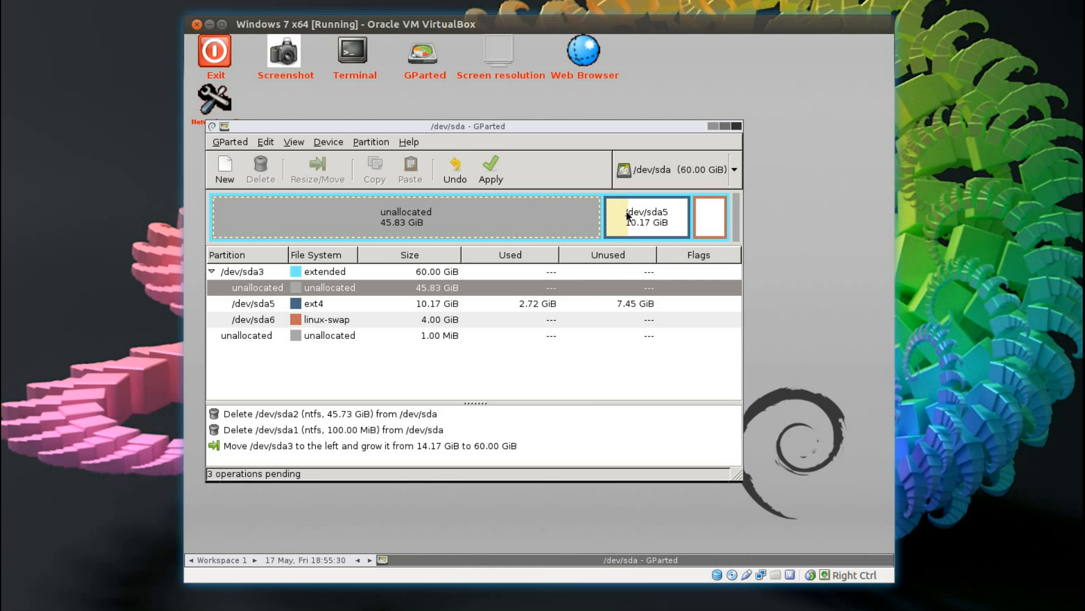
{"action": "left_click", "coordinate": [646, 217]}
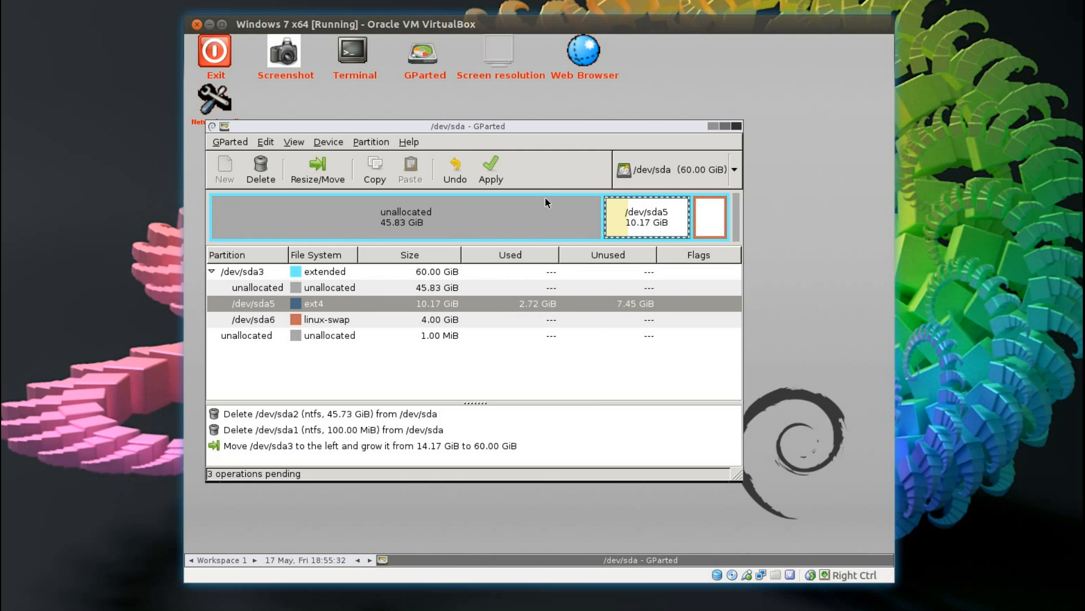
{"action": "left_click", "coordinate": [316, 168]}
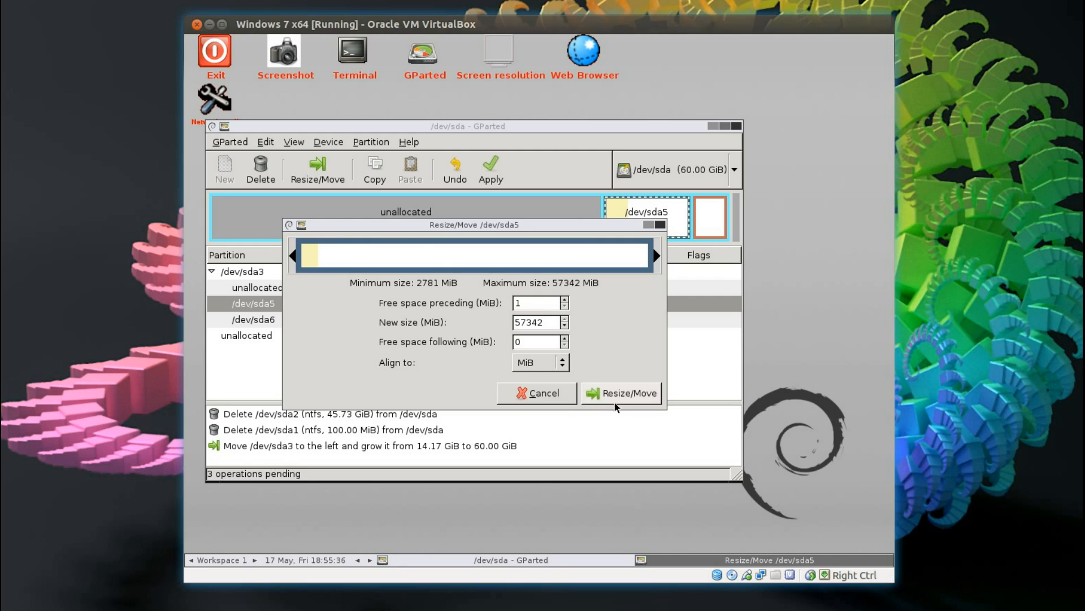
{"action": "left_click", "coordinate": [621, 392]}
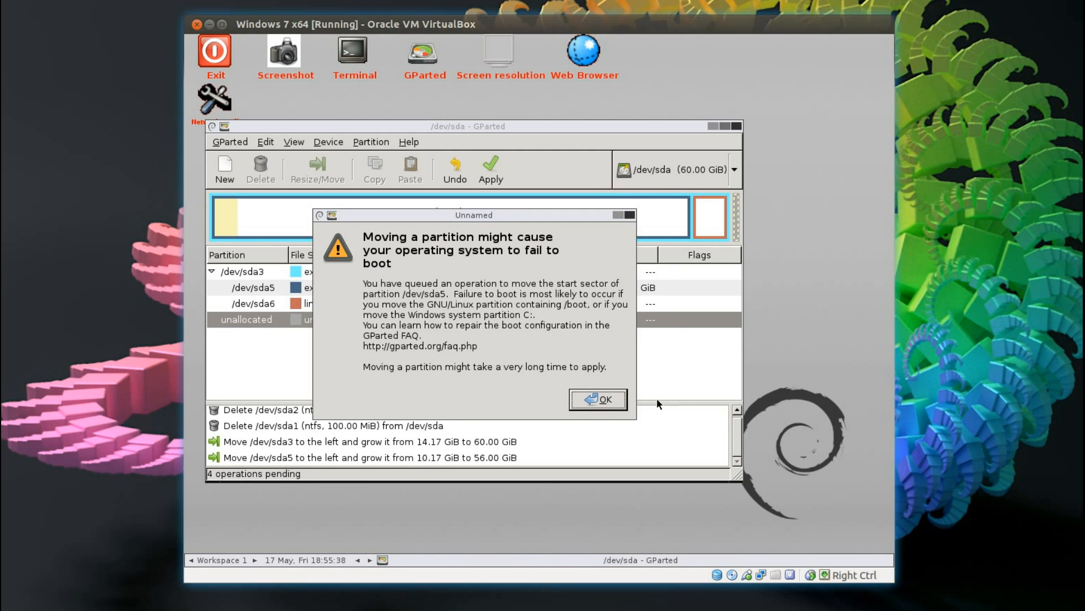
{"action": "mouse_move", "coordinate": [446, 268]}
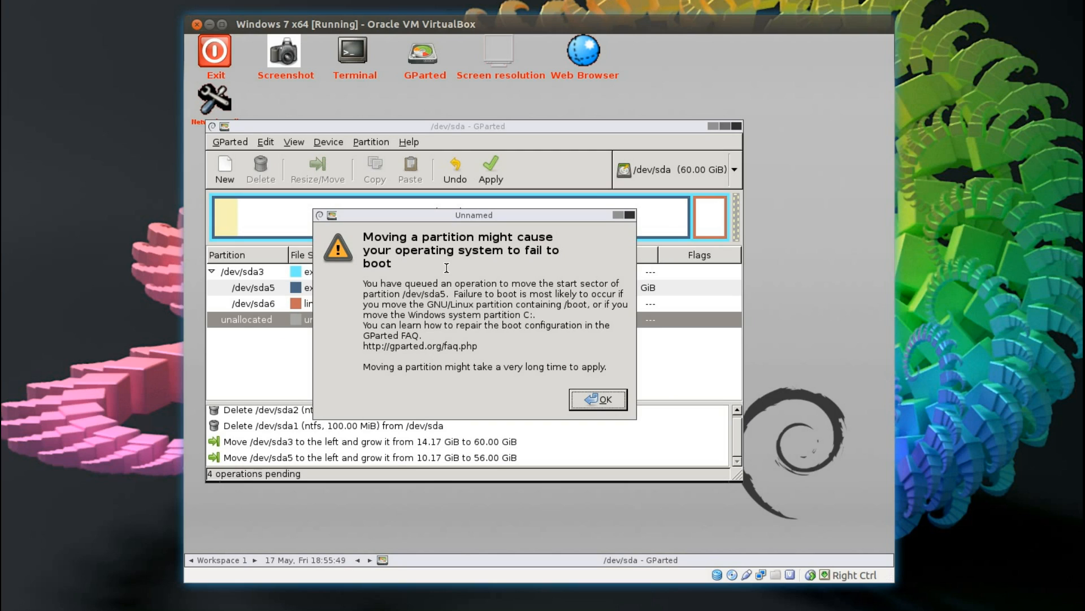
{"action": "mouse_move", "coordinate": [699, 318]}
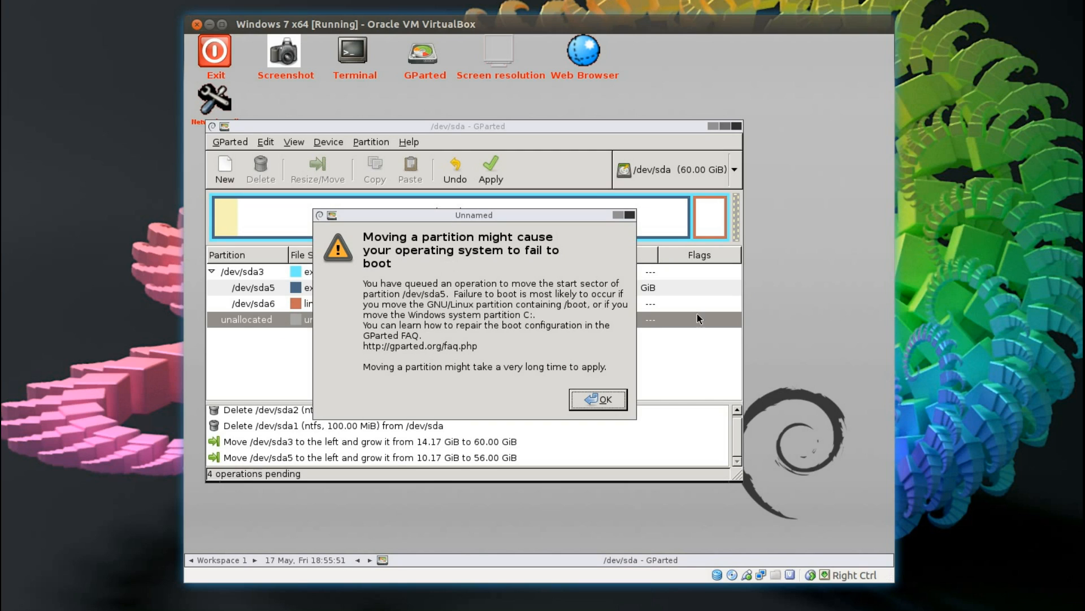
Step: Apply all four pending partition operations and confirm despite the boot warning
{"action": "left_click", "coordinate": [597, 399]}
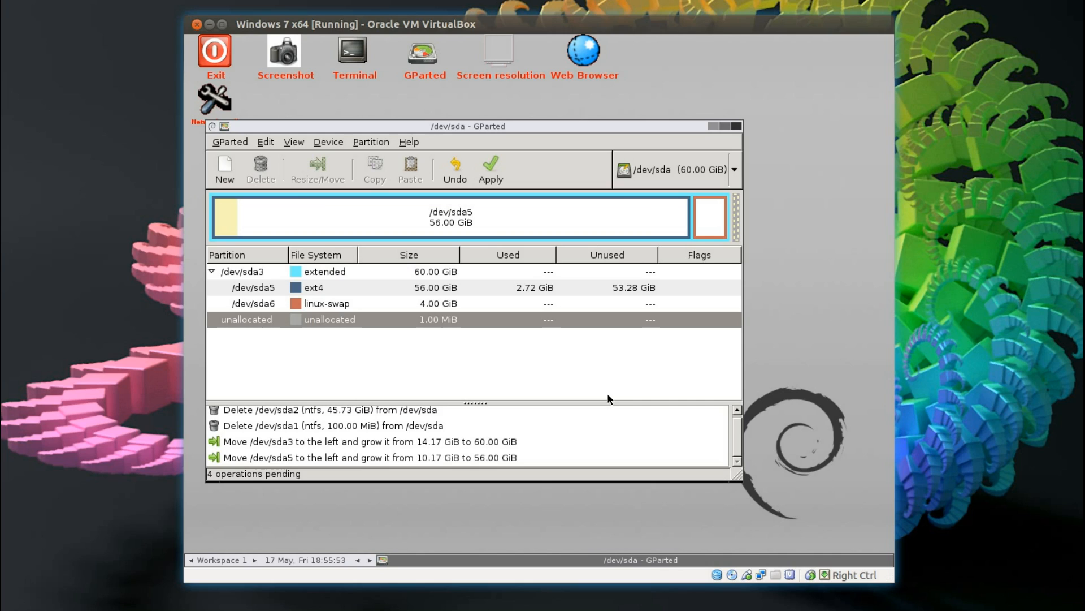
{"action": "mouse_move", "coordinate": [490, 170]}
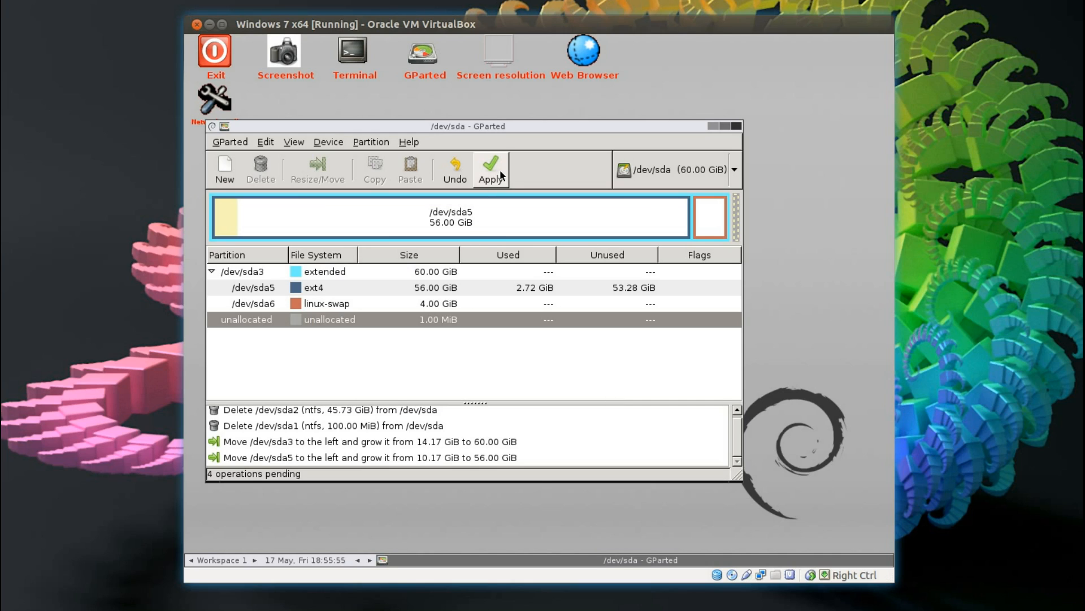
{"action": "mouse_move", "coordinate": [454, 170]}
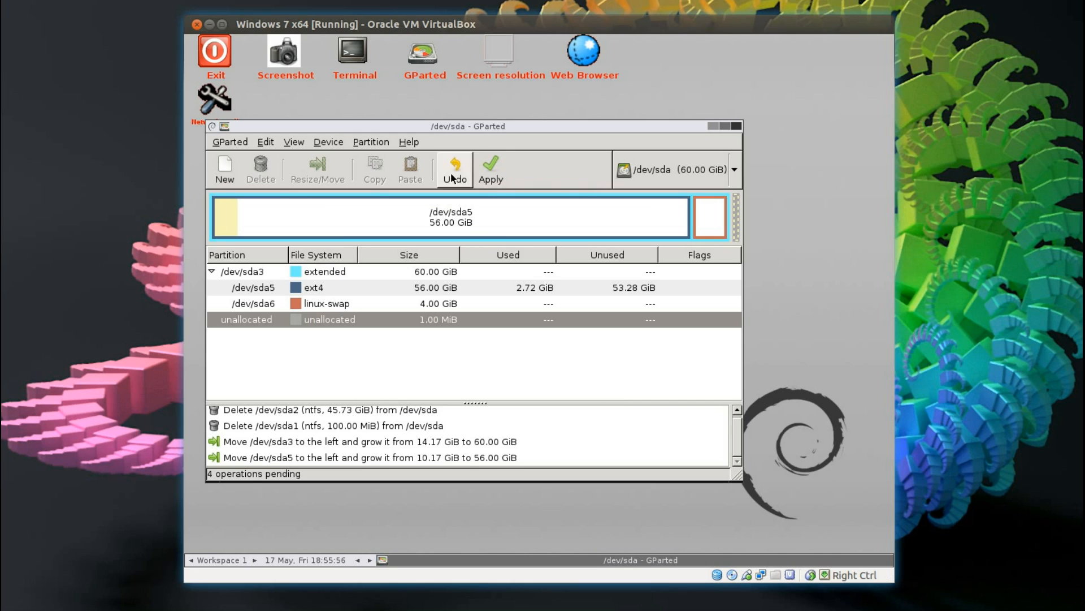
{"action": "mouse_move", "coordinate": [490, 166]}
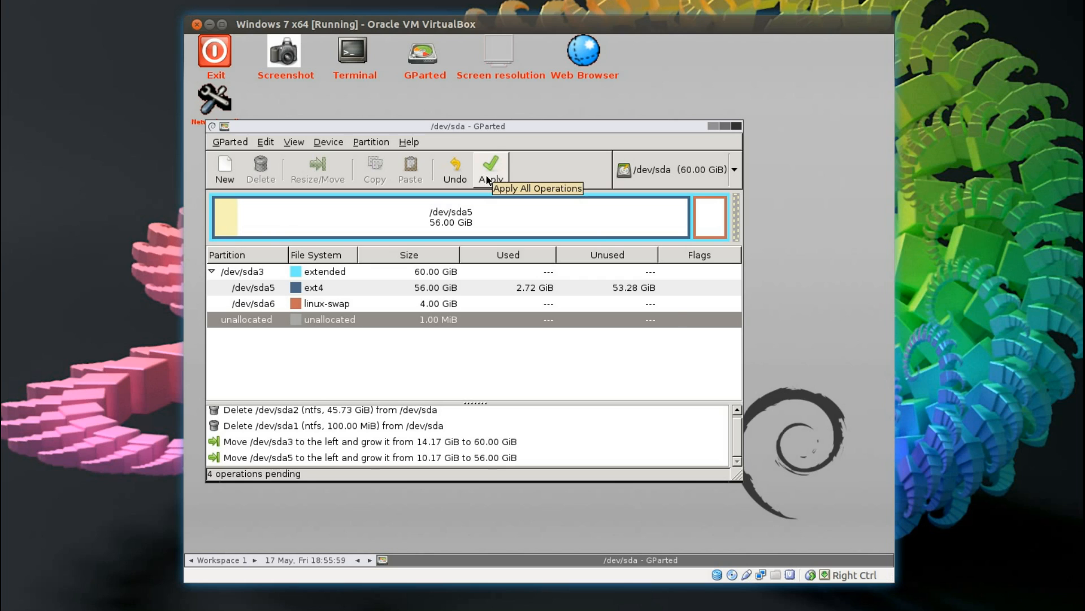
{"action": "left_click", "coordinate": [491, 169]}
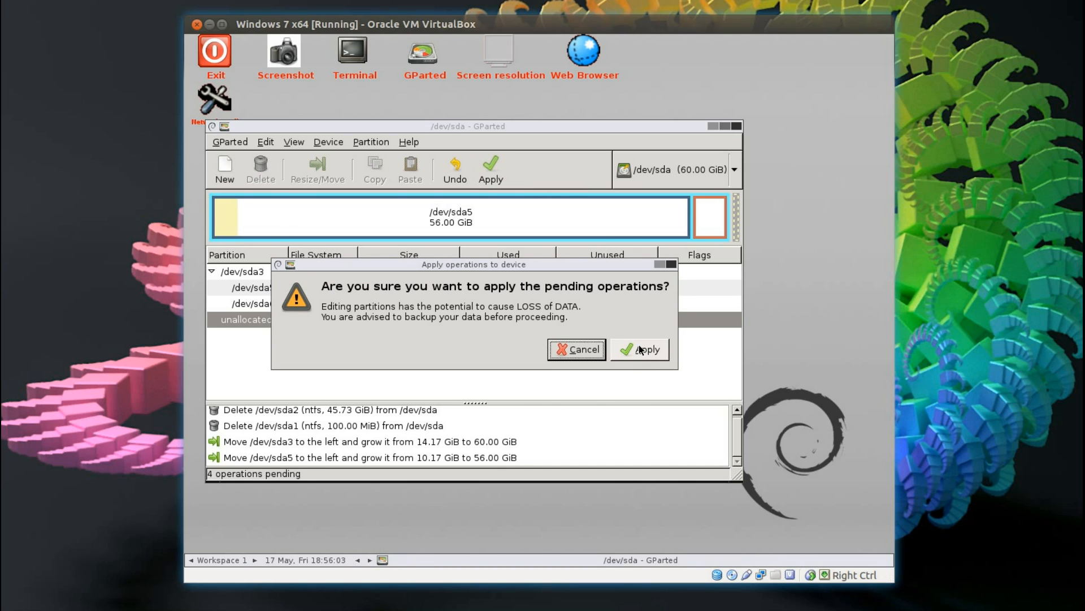
{"action": "left_click", "coordinate": [638, 349]}
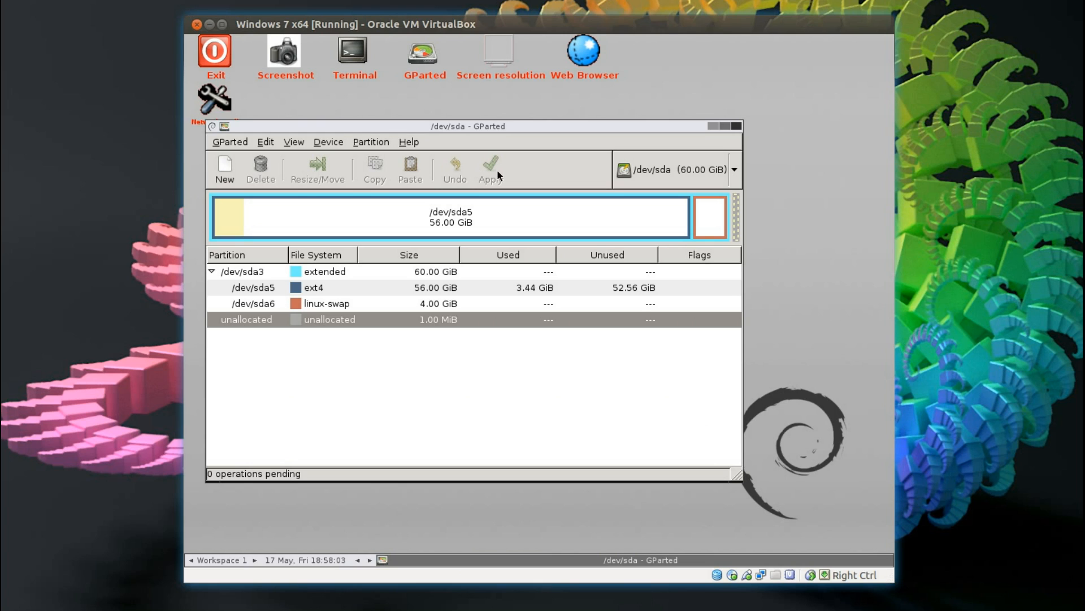
Step: Exit GParted Live with Reboot and select Ubuntu in the GRUB menu
{"action": "left_click", "coordinate": [214, 51]}
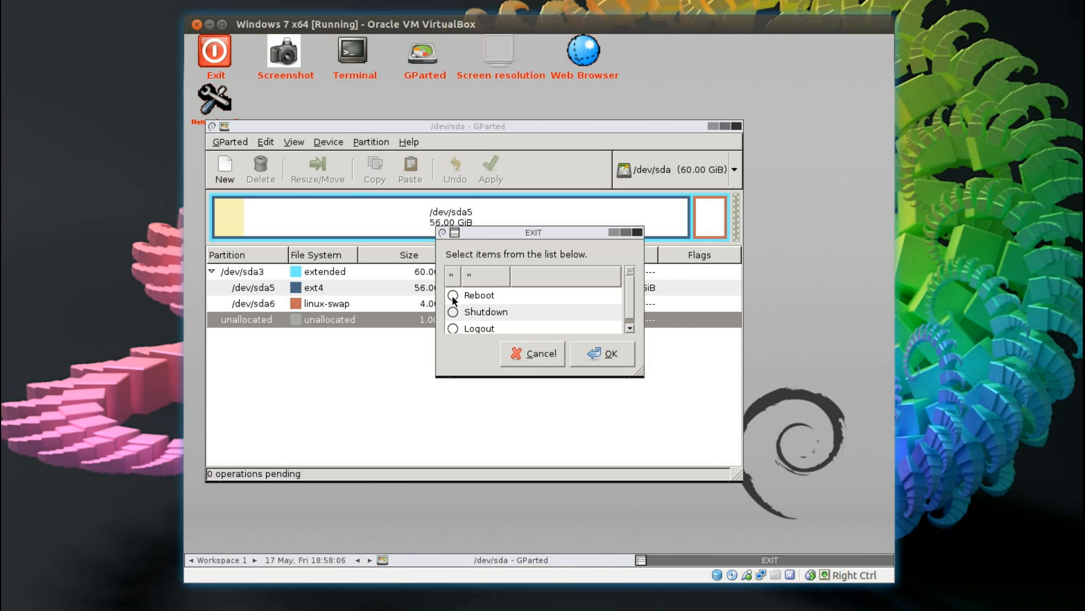
{"action": "left_click", "coordinate": [600, 353]}
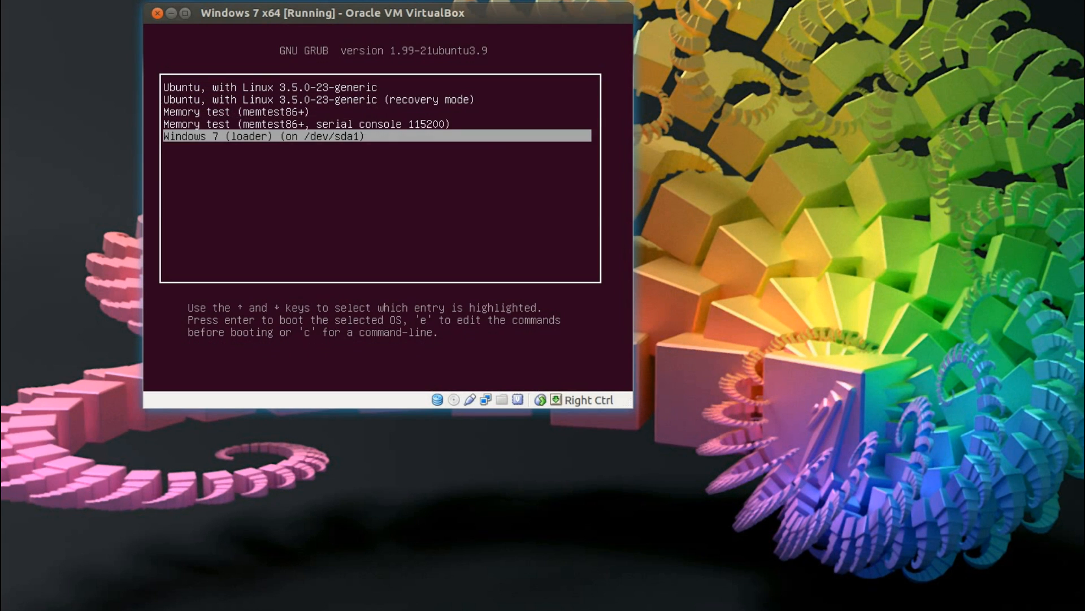
{"action": "key", "text": "Up"}
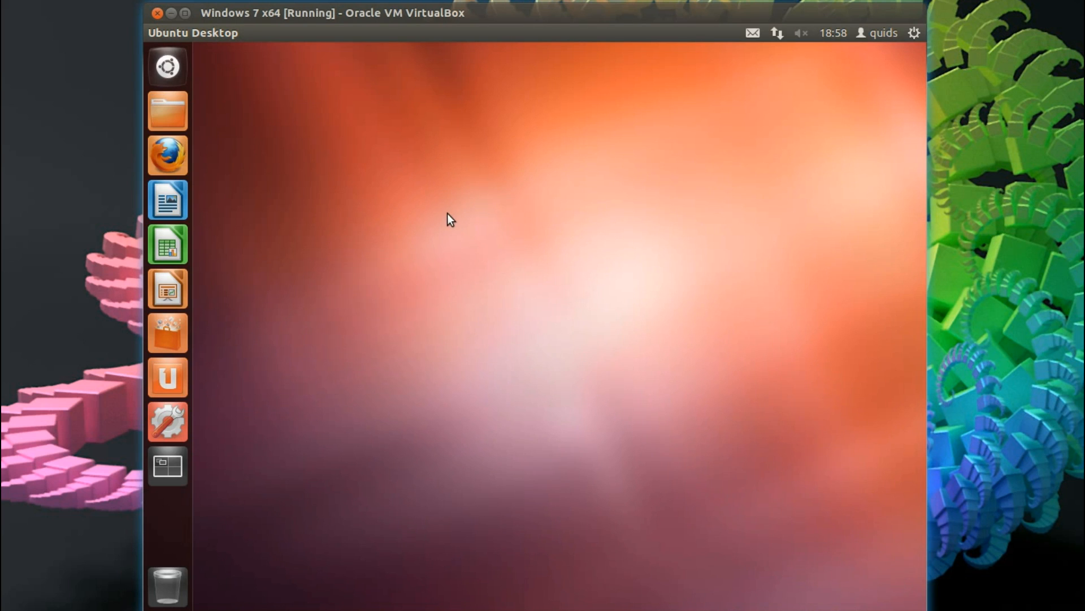
Step: Launch Terminal from the Dash and grep the current GRUB TIMEOUT settings
{"action": "left_click", "coordinate": [167, 66]}
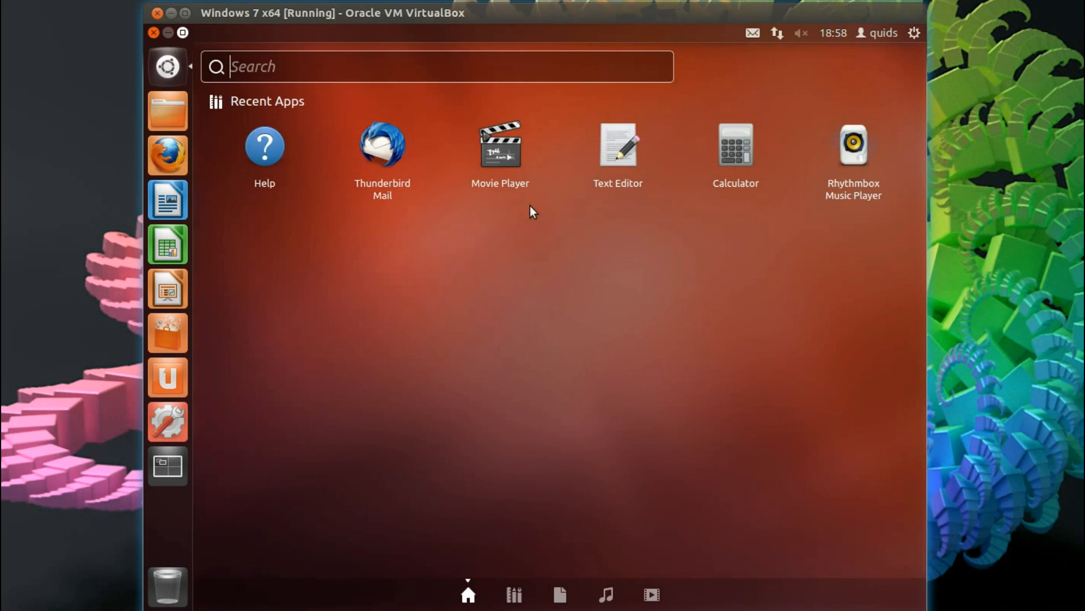
{"action": "type", "text": "ter"}
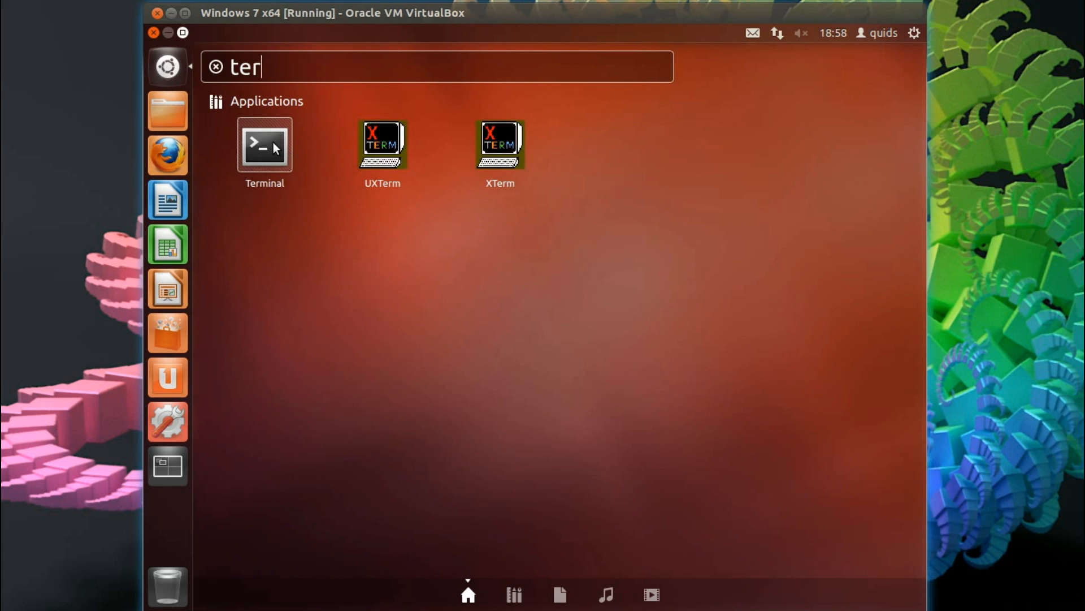
{"action": "left_click", "coordinate": [264, 145]}
{"action": "type", "text": "cat /etc/default/grub |"}
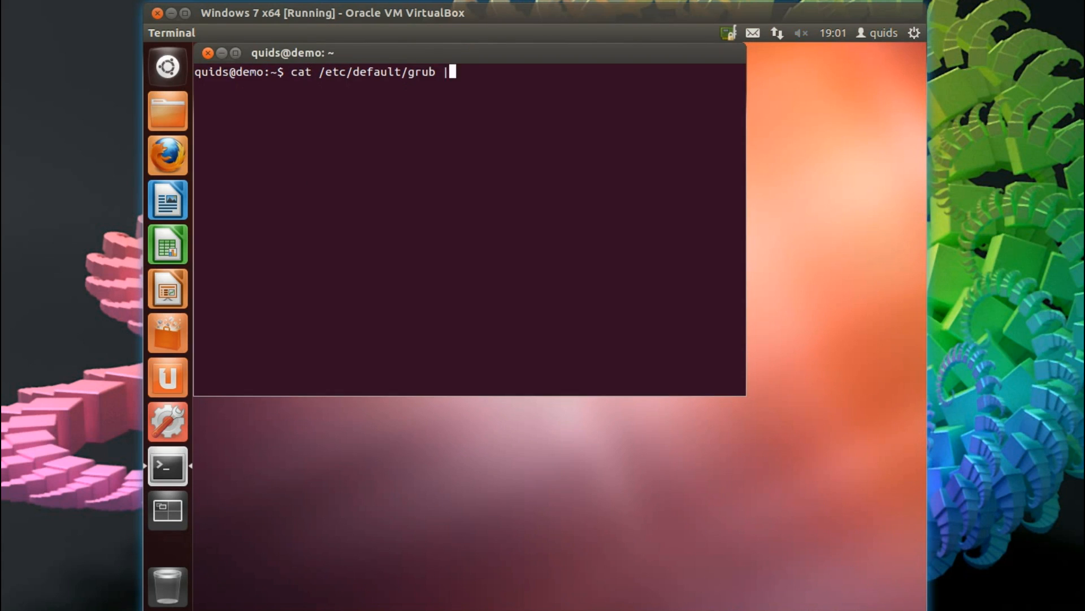
{"action": "type", "text": "grep TIMEOUT"}
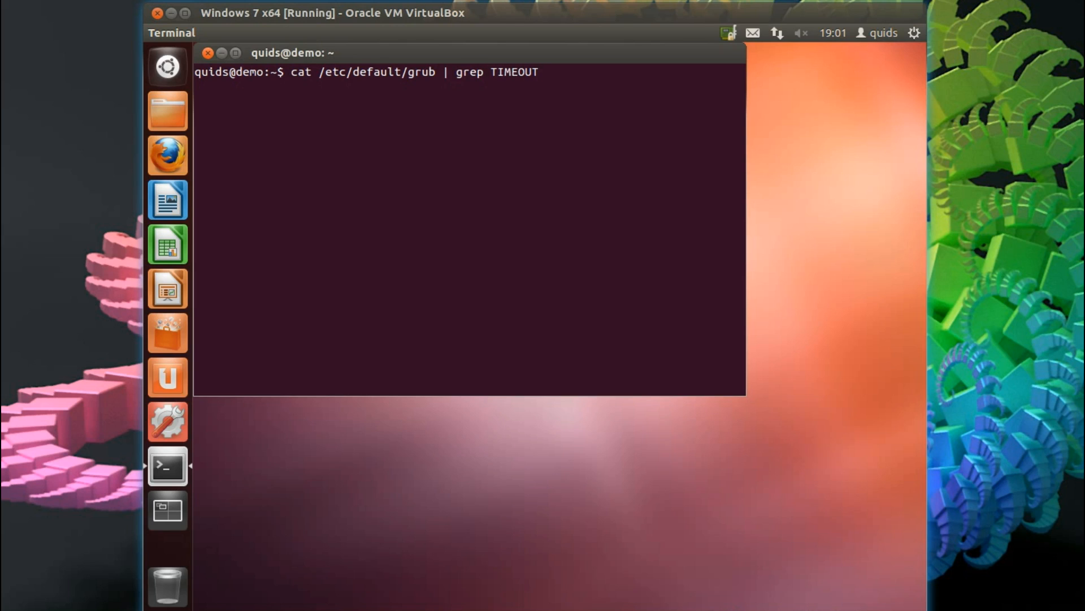
{"action": "key", "text": "Return"}
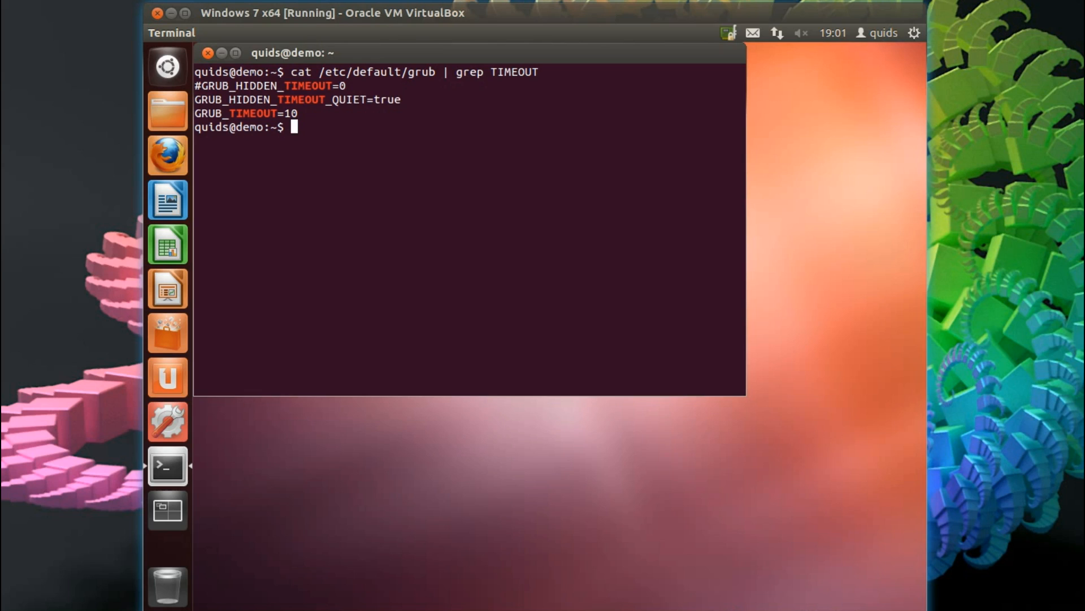
Step: Run sudo sed to set GRUB_TIMEOUT=0 in /etc/default/grub and recheck with grep
{"action": "type", "text": "sudo sed -i 's/GRUB_TIMEOUT=10/GRUB_TIMEOUT=0/' /etc/default/grub"}
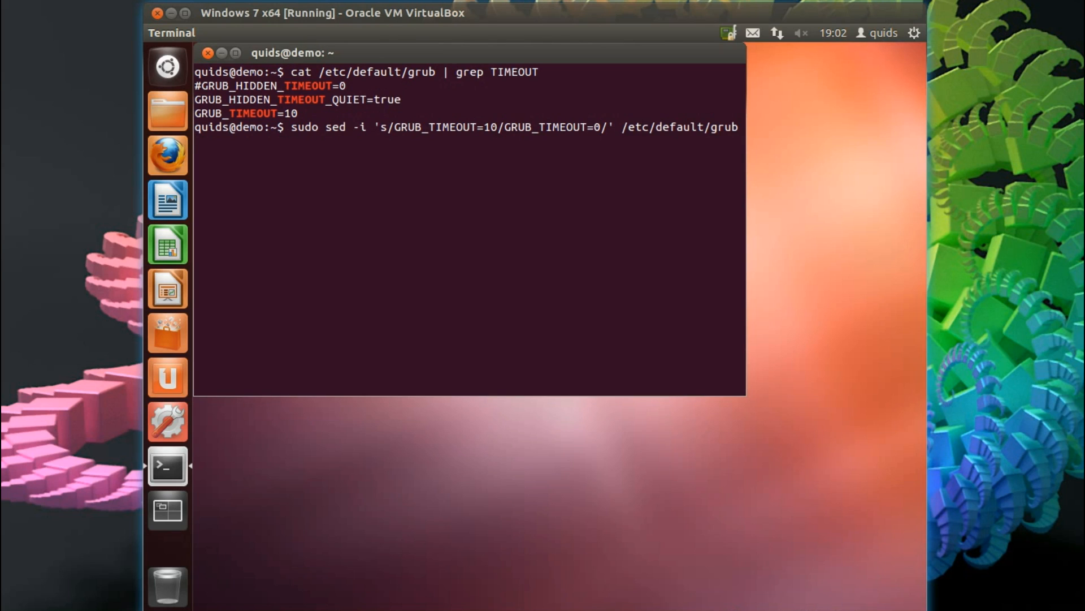
{"action": "key", "text": "Return"}
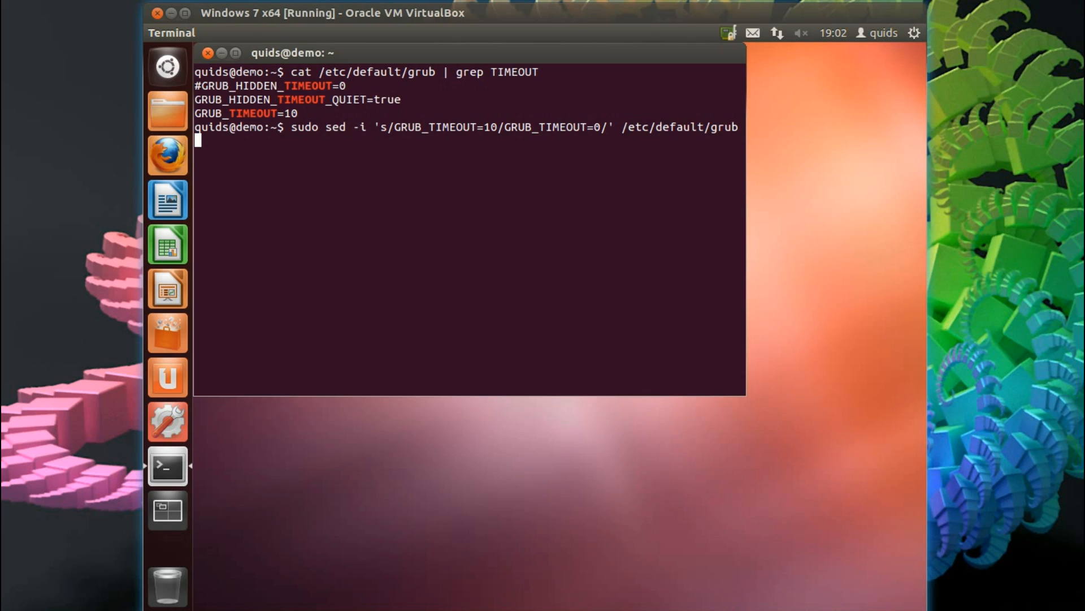
{"action": "key", "text": "Return"}
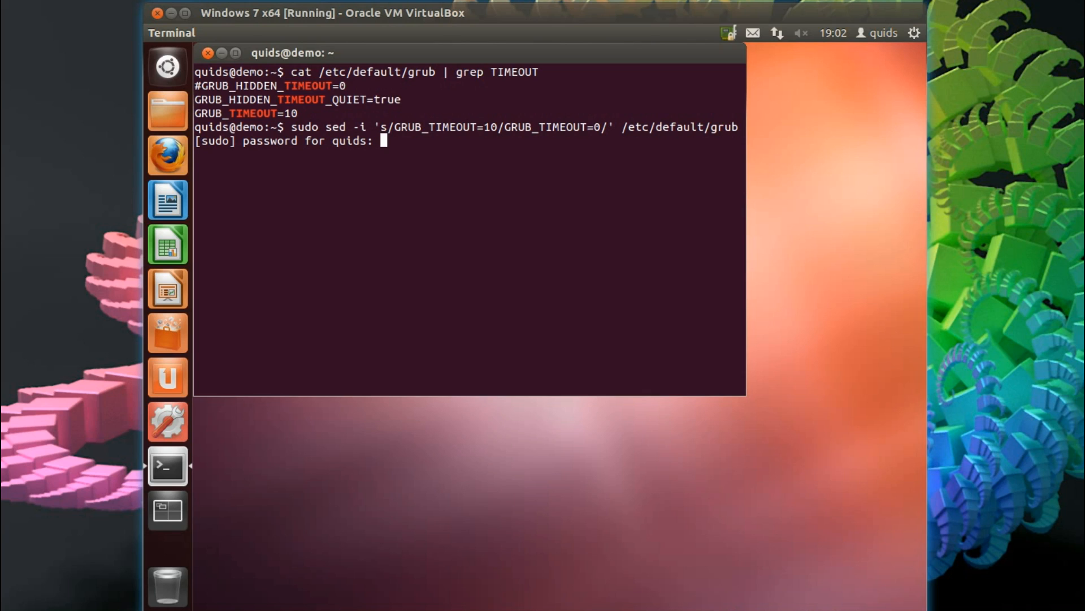
{"action": "key", "text": "Return"}
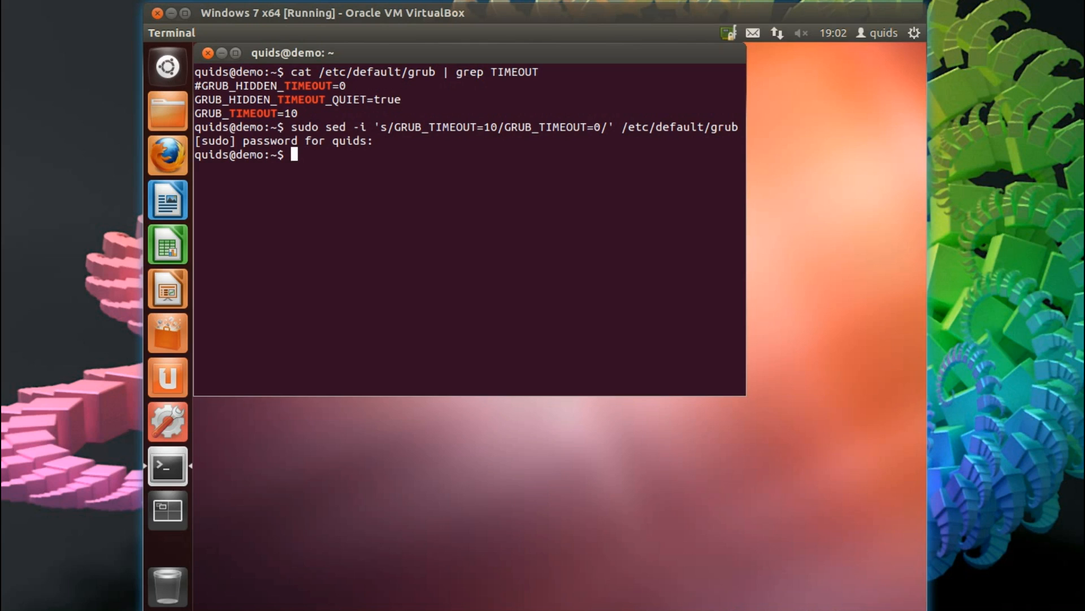
{"action": "key", "text": "Return"}
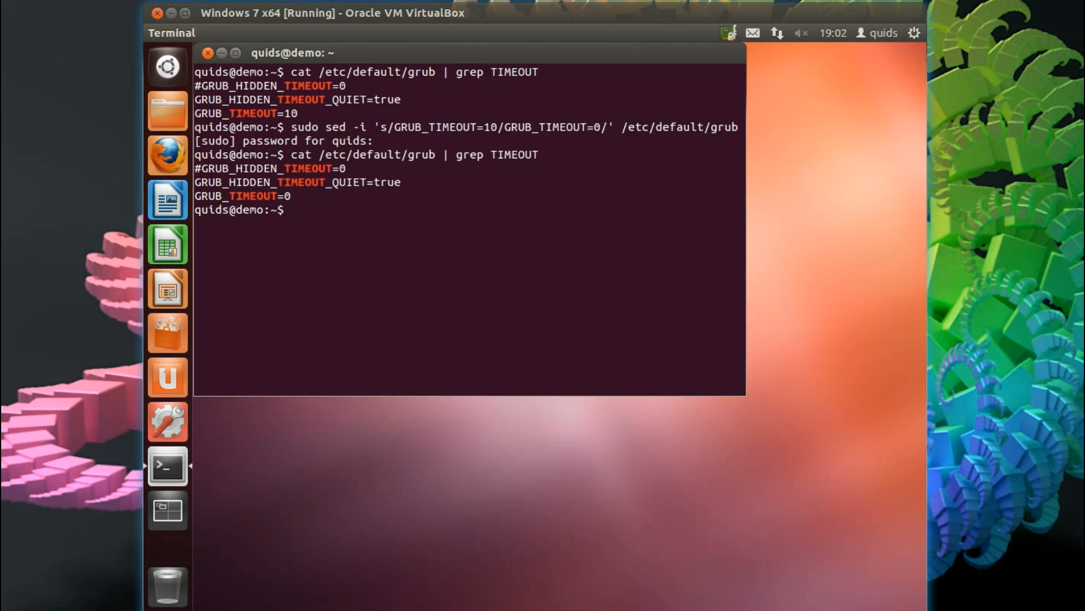
Step: Regenerate the boot configuration with sudo update-grub
{"action": "type", "text": "sudo"}
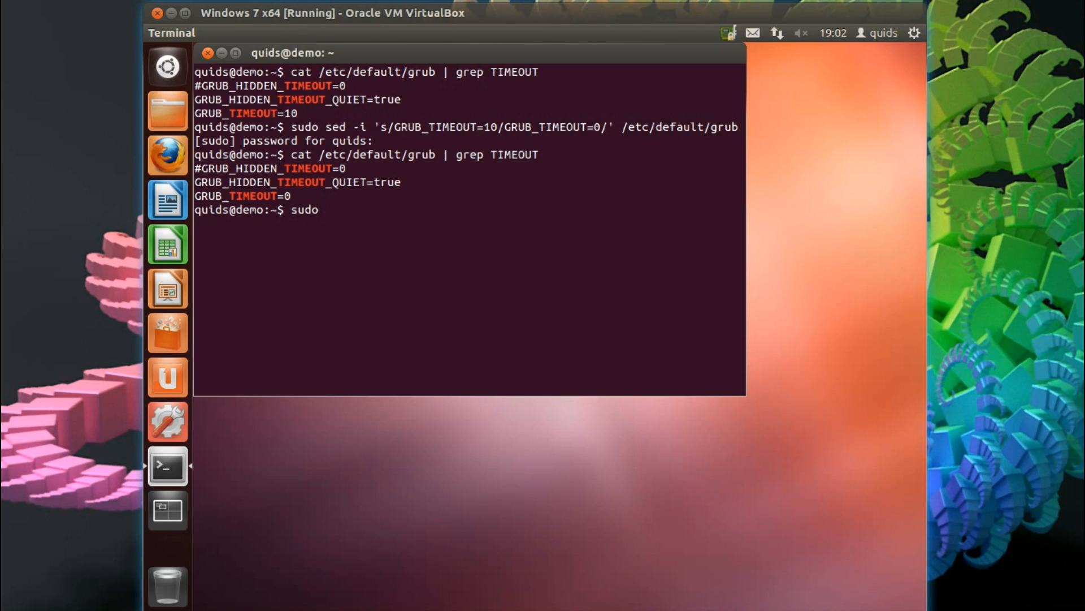
{"action": "type", "text": "update-grub"}
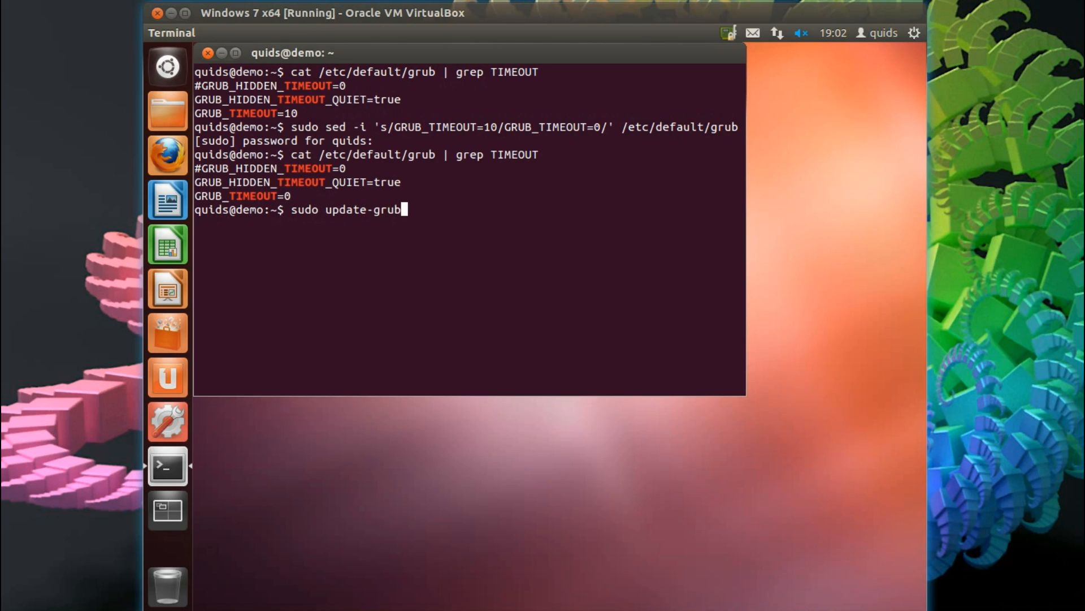
{"action": "key", "text": "Return"}
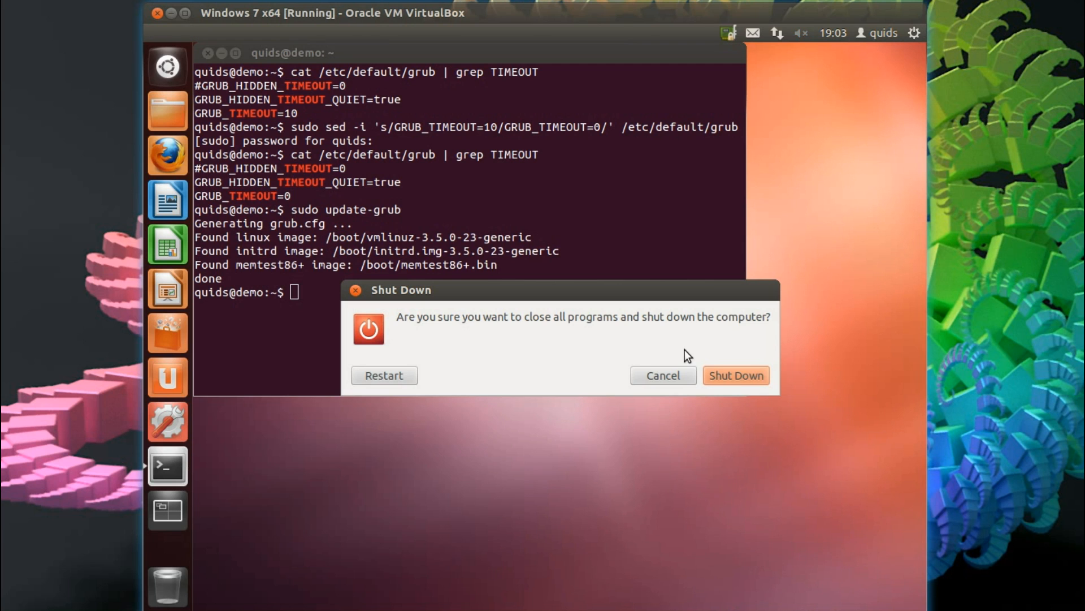
Step: Shut down the VM and start 'Windows 7 x64' again from VirtualBox Manager
{"action": "left_click", "coordinate": [735, 375]}
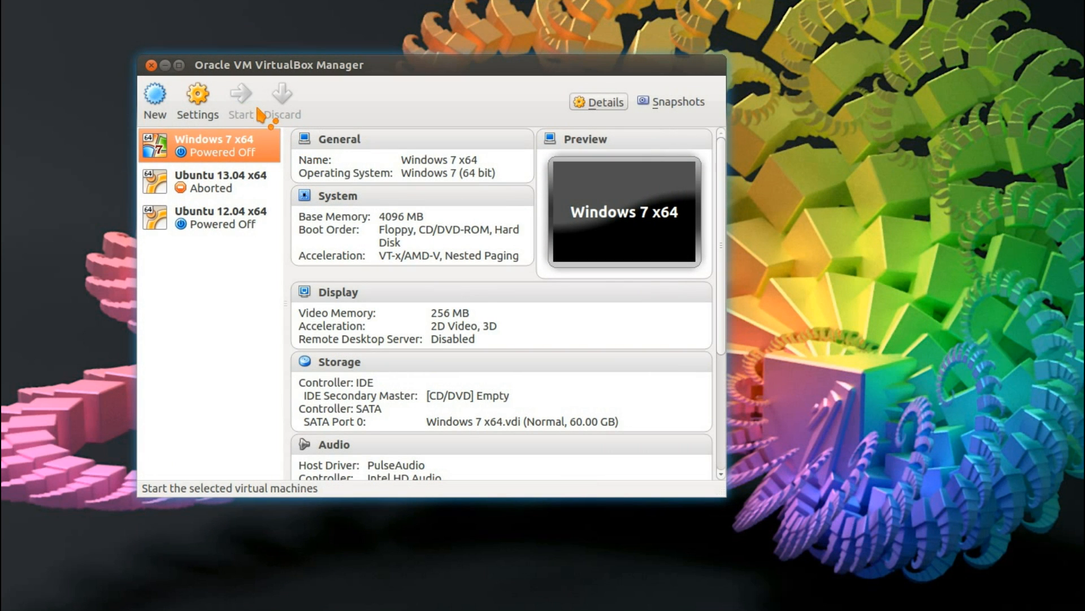
{"action": "left_click", "coordinate": [241, 97]}
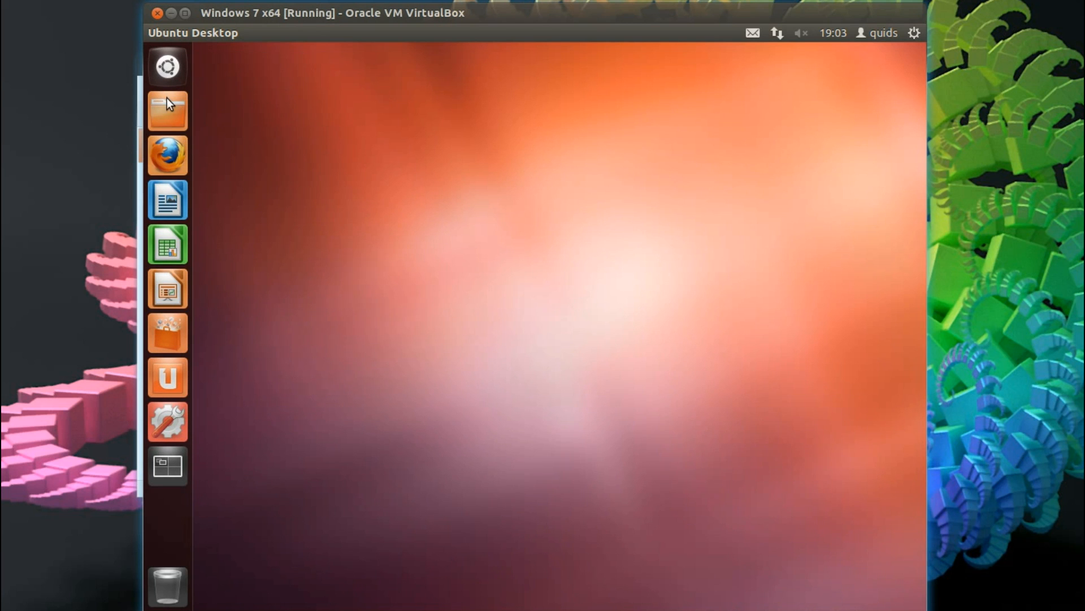
Step: Check the home folder's properties report 53.4 GB free space
{"action": "left_click", "coordinate": [167, 111]}
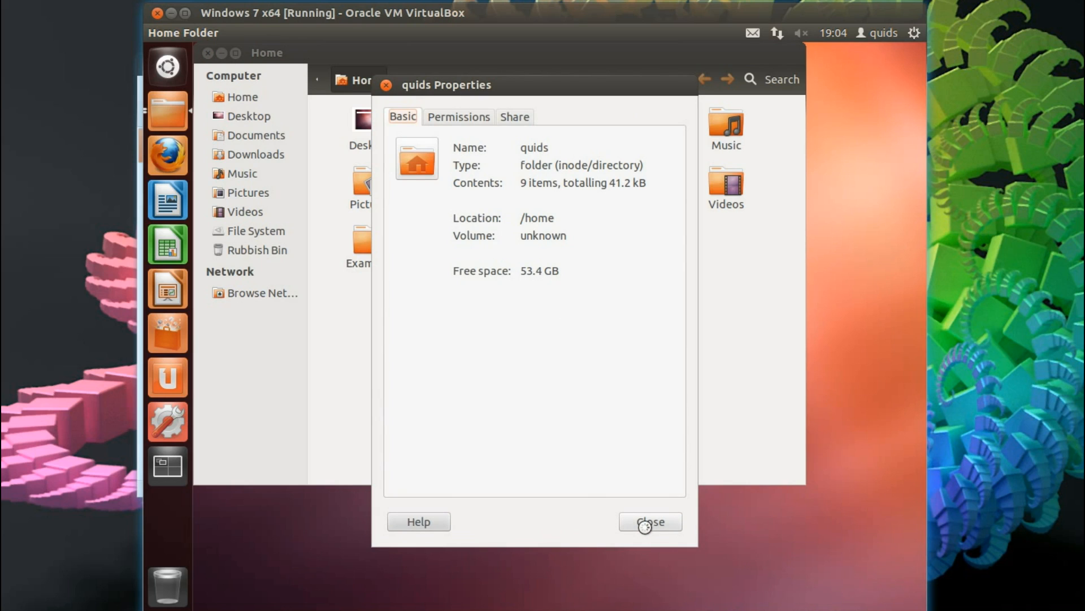
{"action": "left_click", "coordinate": [649, 521]}
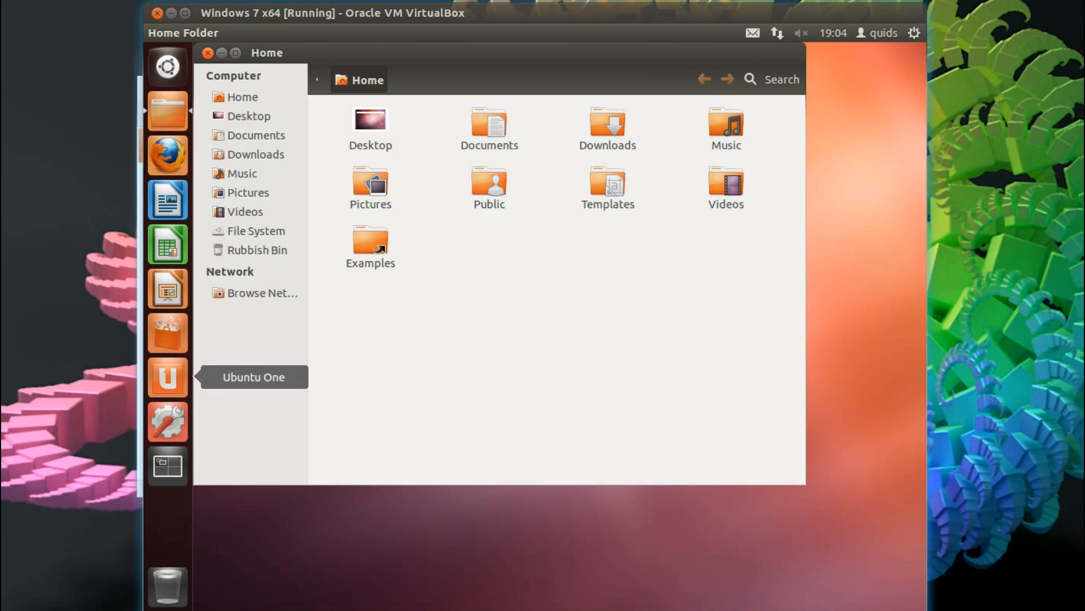